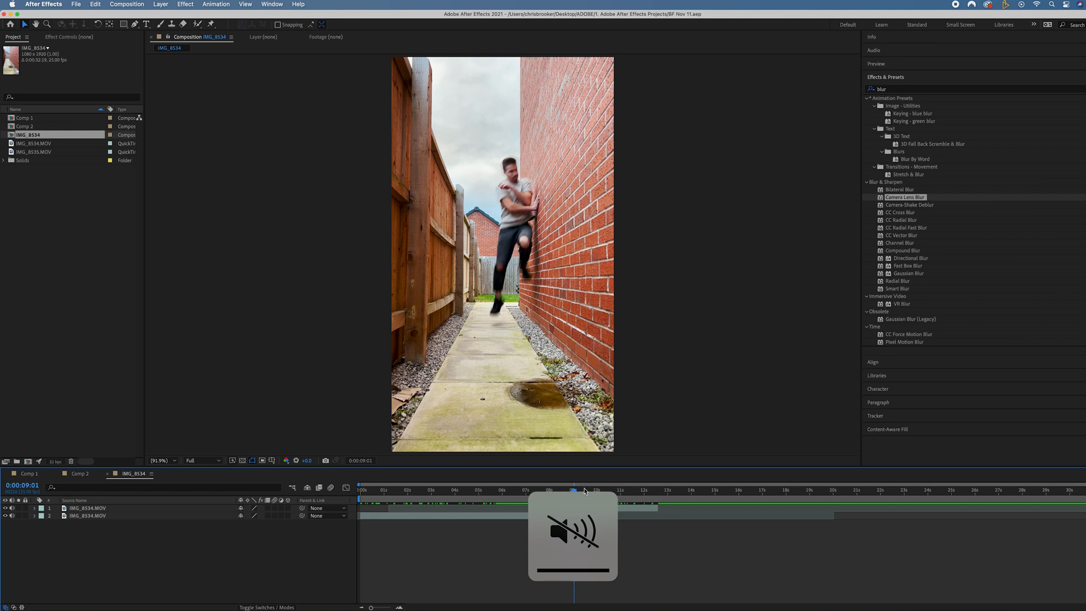
Trim and offset the clean-plate copy of IMG_8534 so it begins at the wall-contact frame
left_click(567, 489)
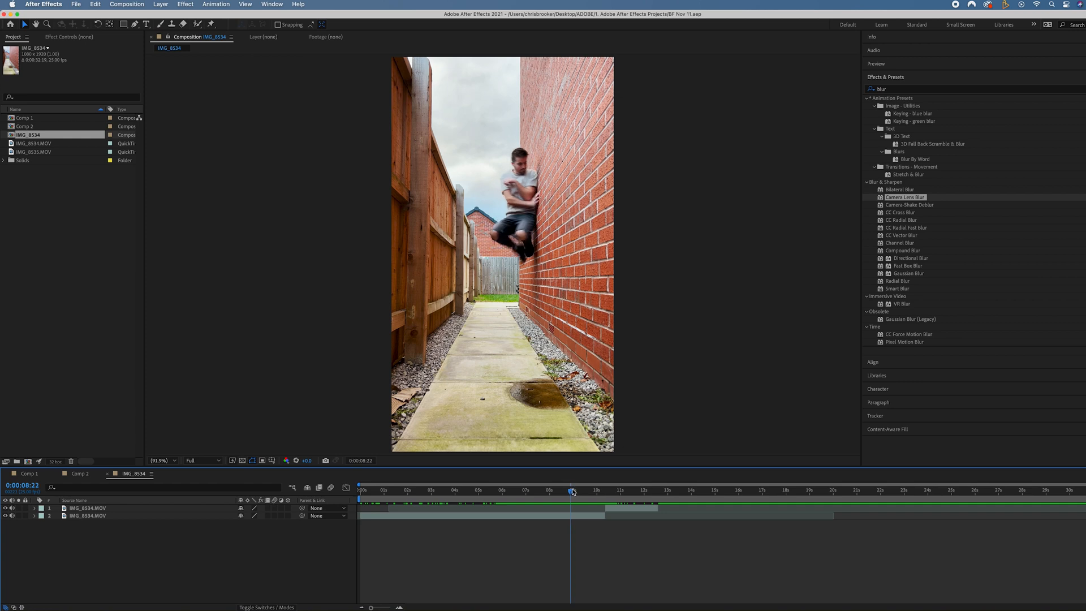
left_click(87, 516)
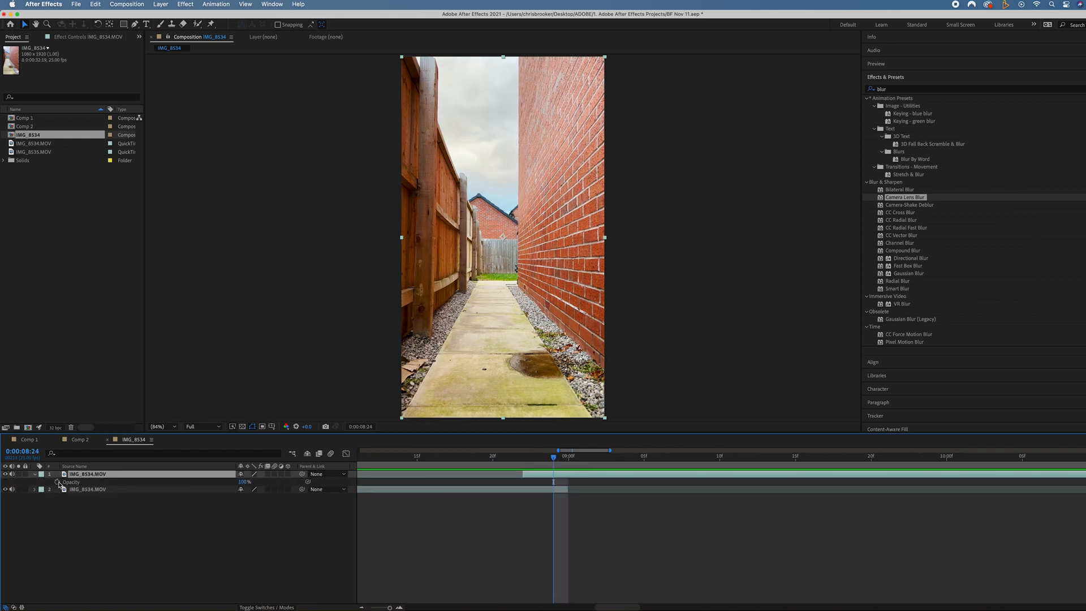
Collapse the top alley clip's Opacity property and select that layer
left_click(41, 474)
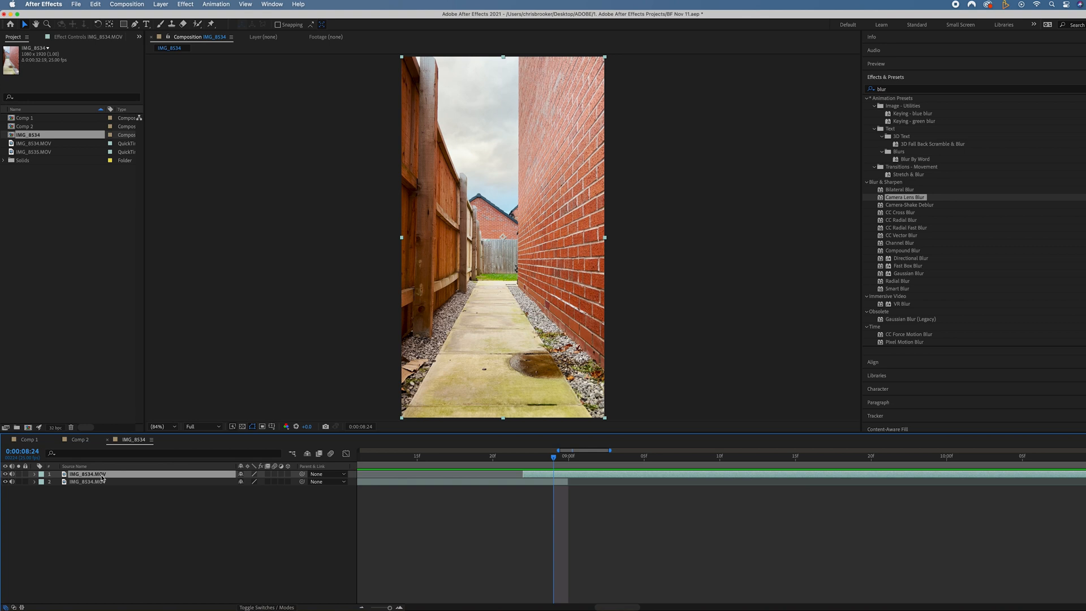
left_click(35, 474)
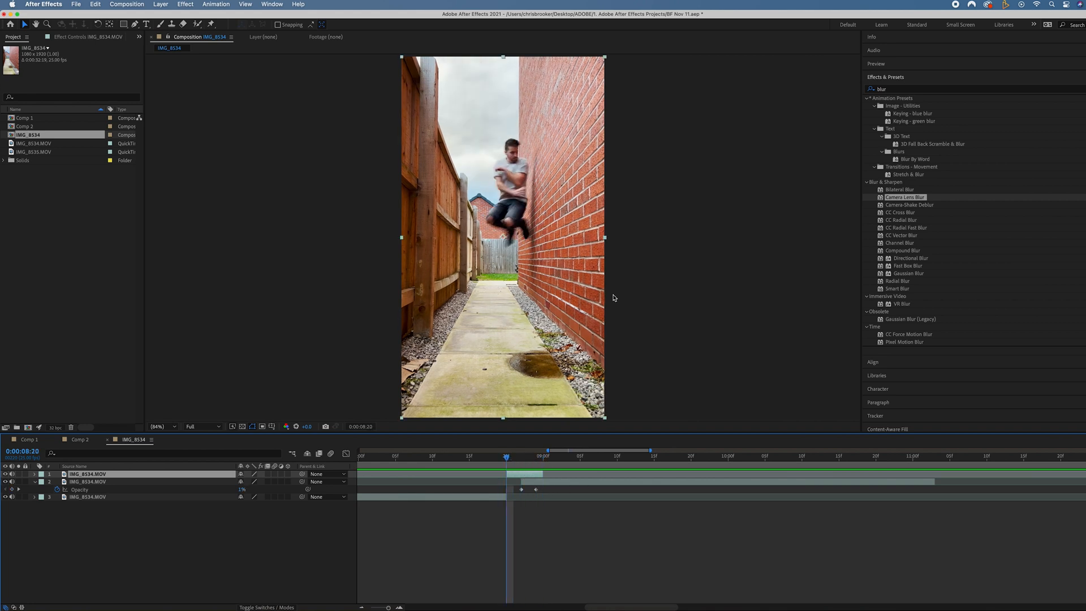
mouse_move(198, 24)
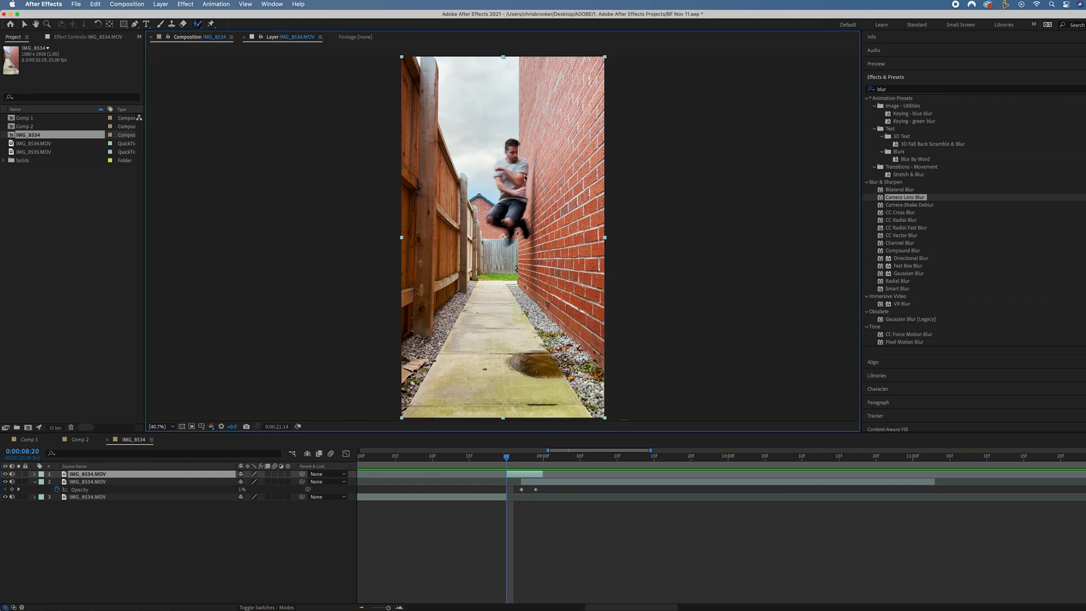
View the short clip in the Layer panel at 200% with the Brushes panel shown
left_click(284, 36)
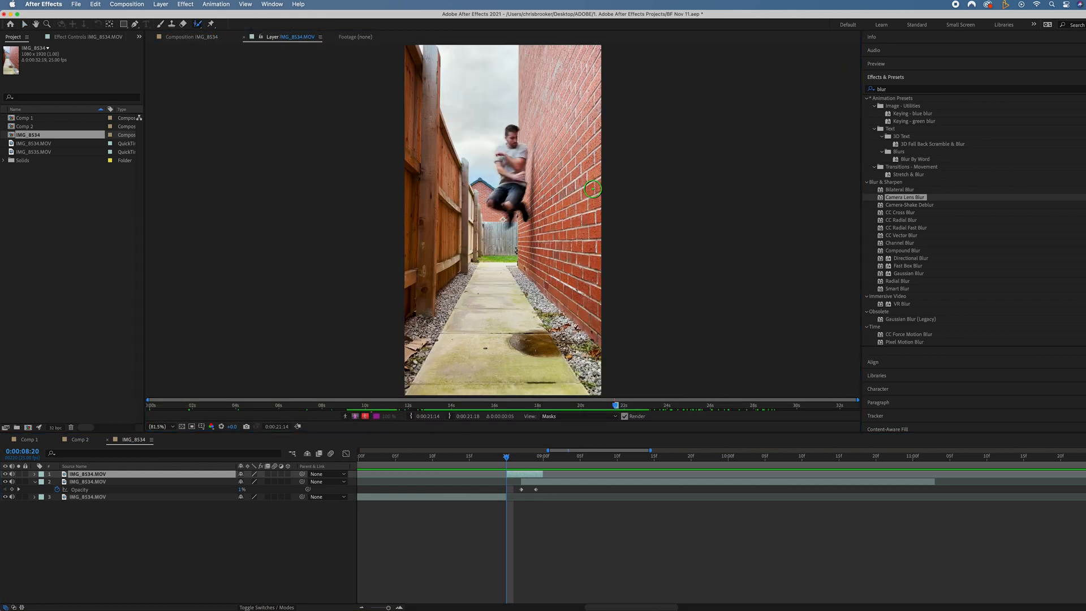
left_click(158, 427)
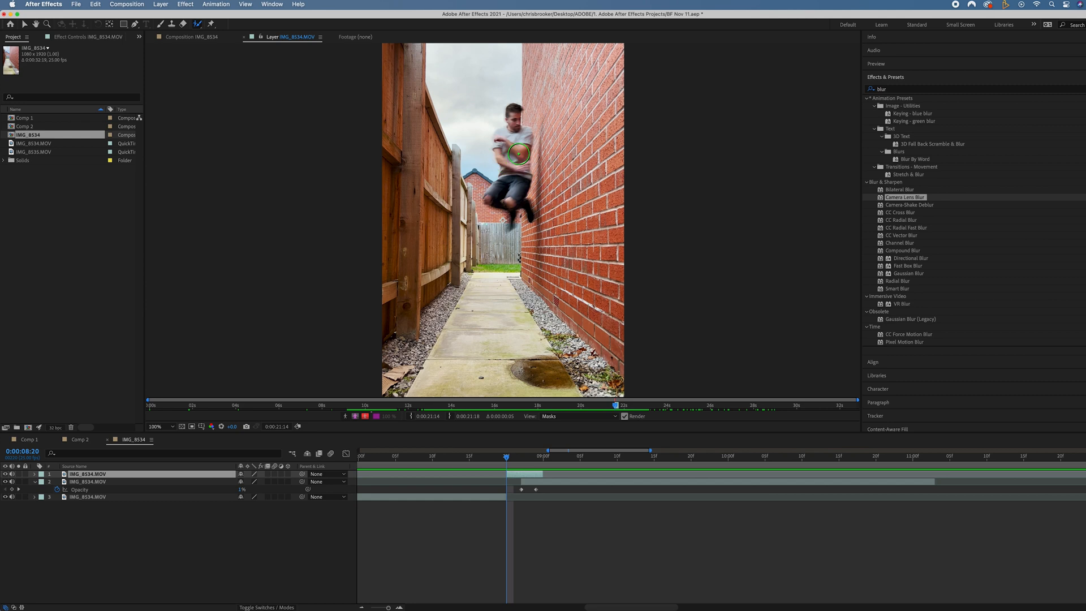
left_click(156, 426)
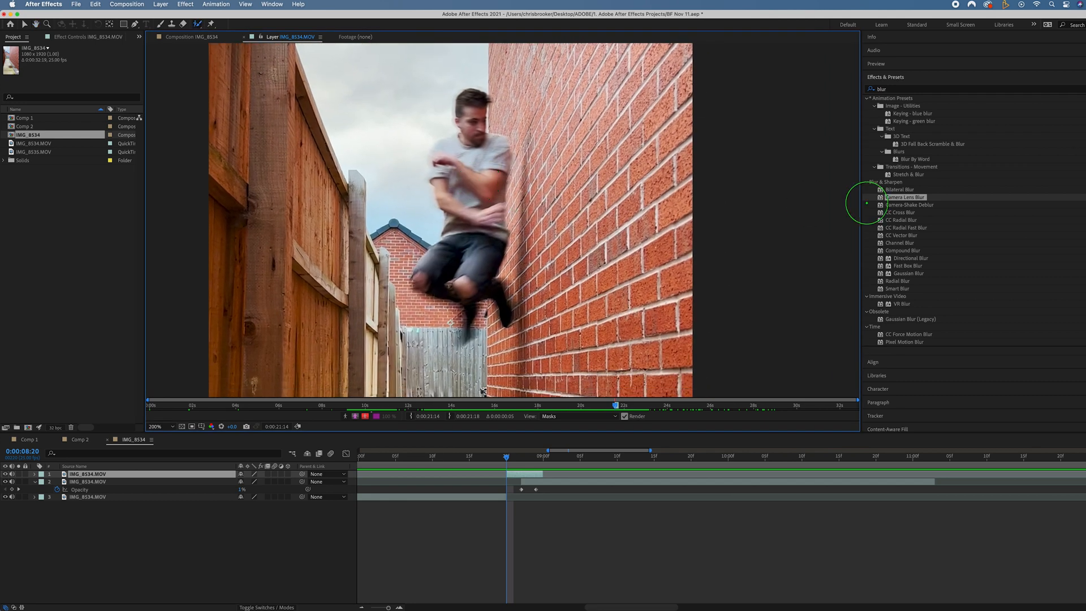
left_click(886, 77)
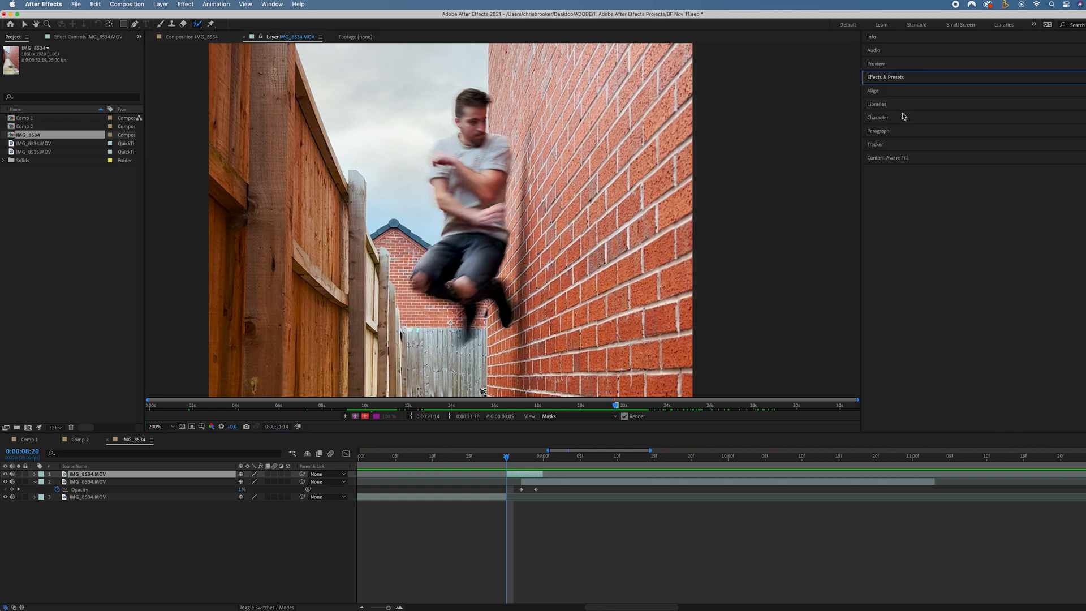
mouse_move(896, 143)
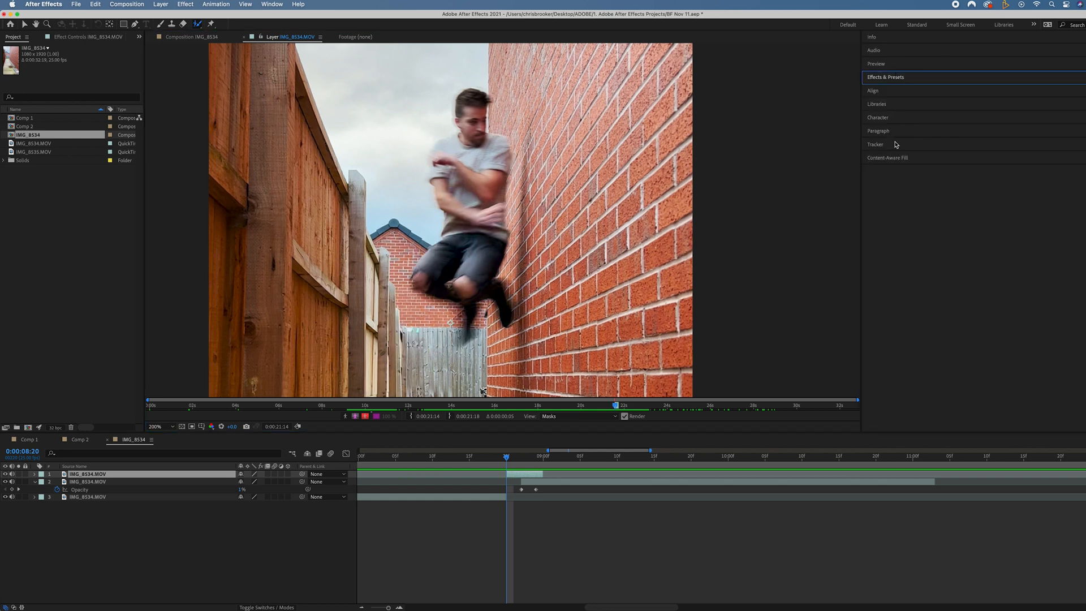
left_click(271, 5)
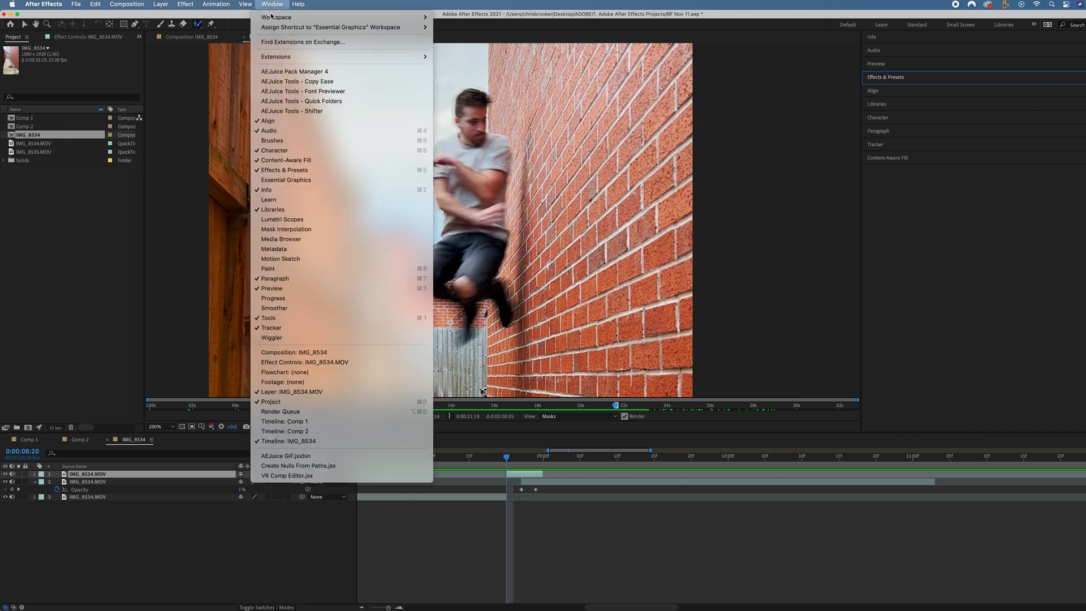
left_click(271, 140)
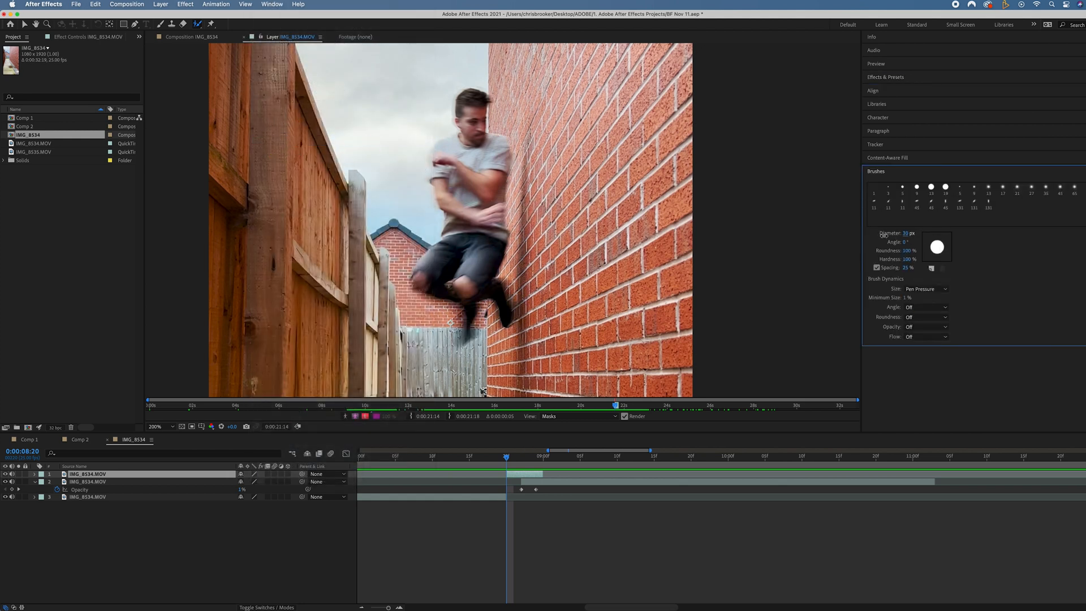
Paint the Roto Brush over the man, extend the matte a frame and check it with the red overlay
left_click_drag(454, 225, 447, 298)
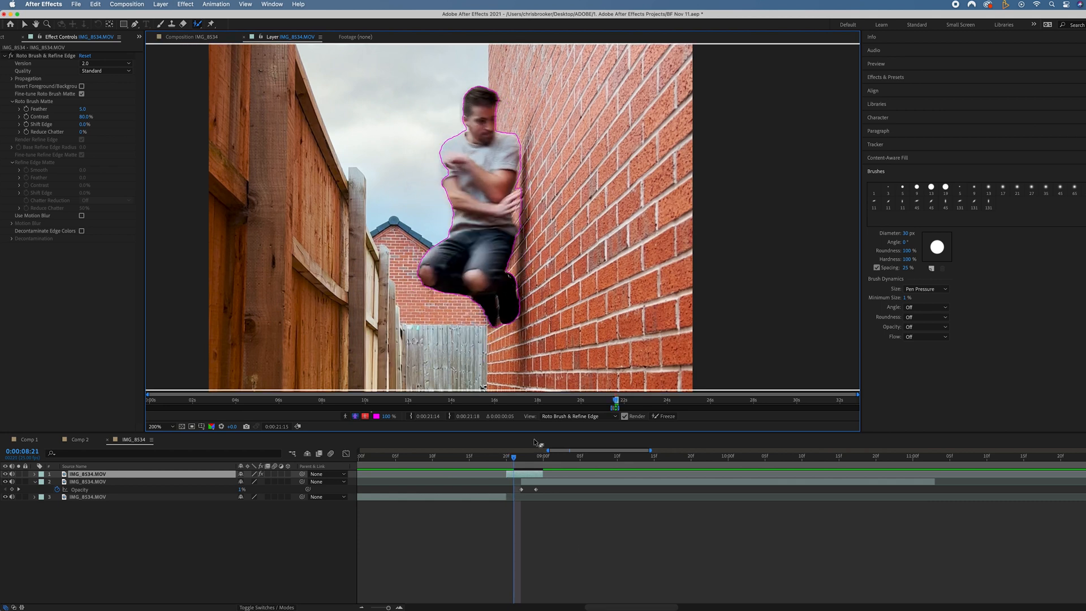
left_click(520, 456)
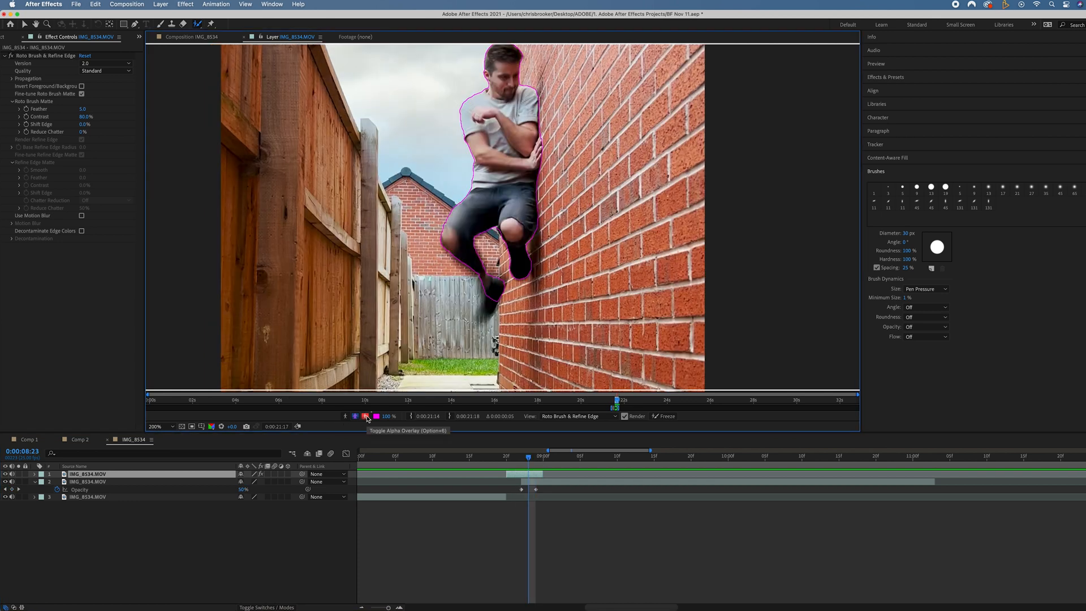
left_click(365, 416)
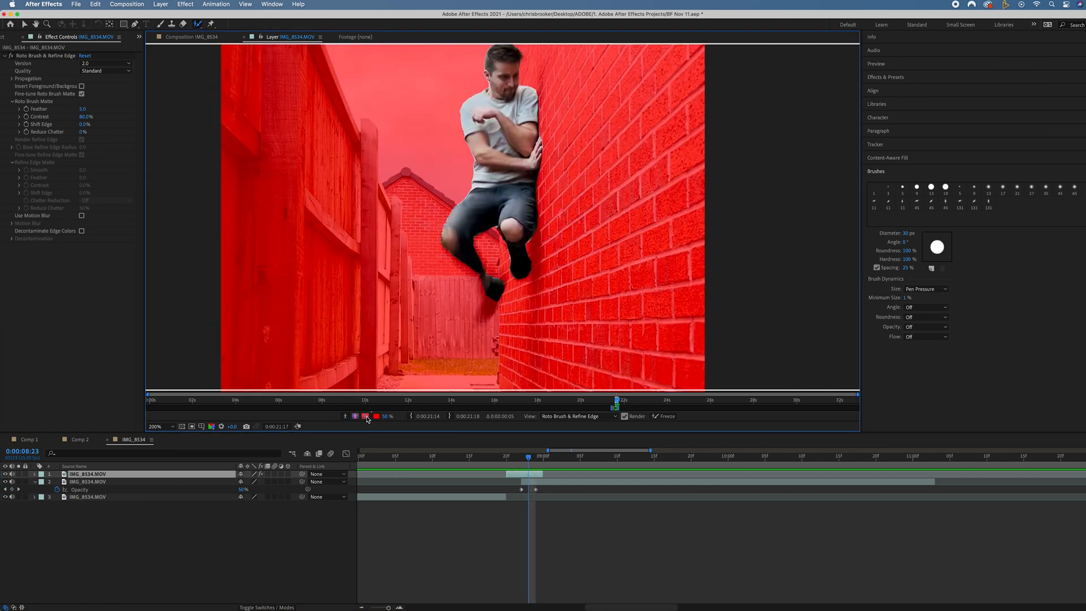
left_click(522, 456)
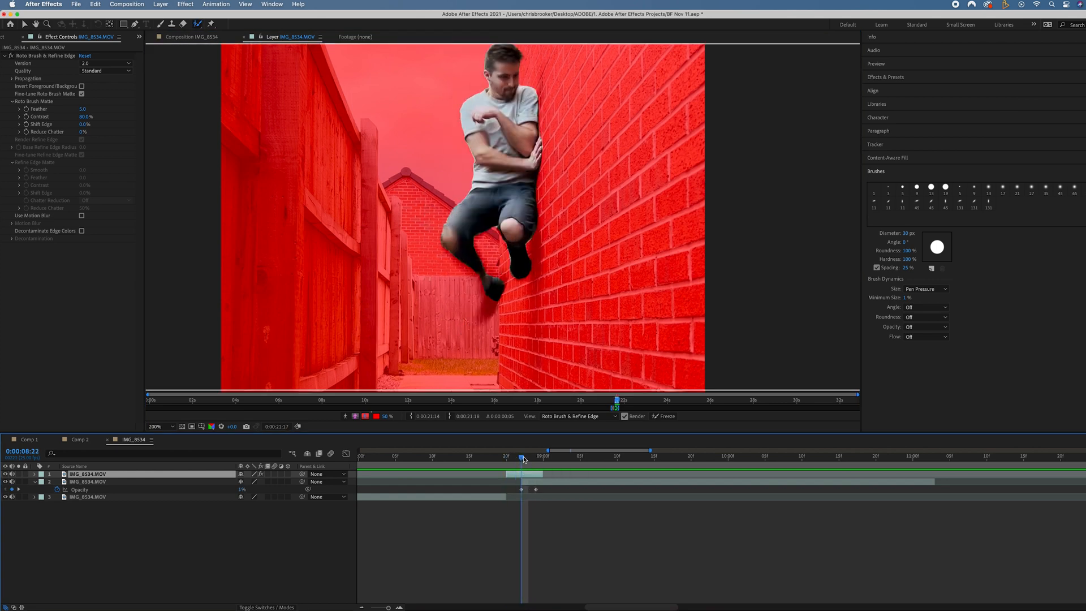
Keyframe the cut-out man's Position into the wall and mask him along the wall edge so he vanishes
left_click(194, 36)
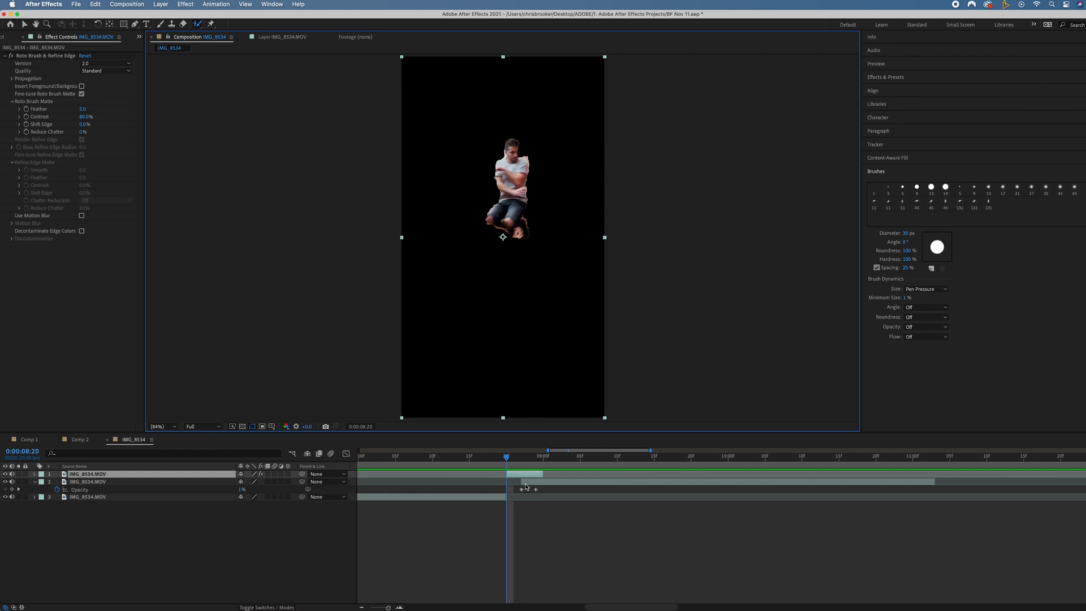
left_click(512, 456)
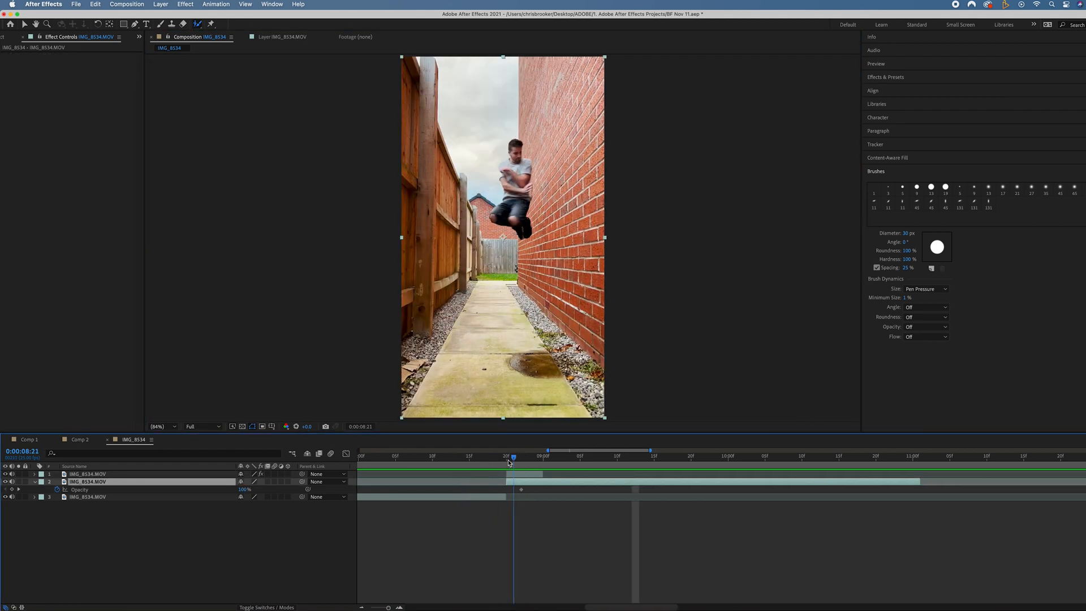
left_click(515, 456)
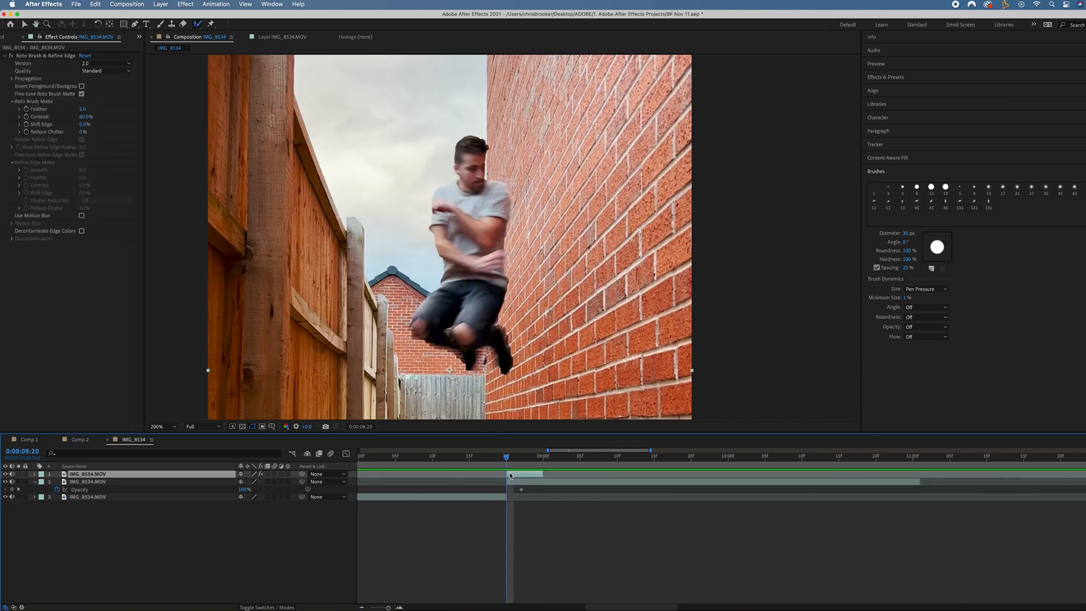
left_click(41, 474)
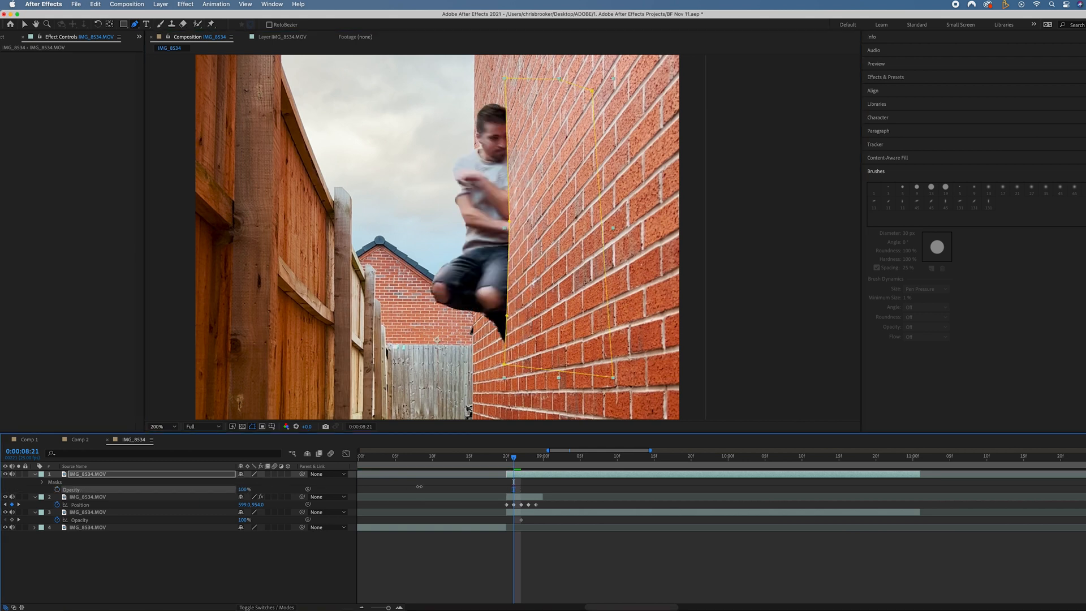
left_click(616, 456)
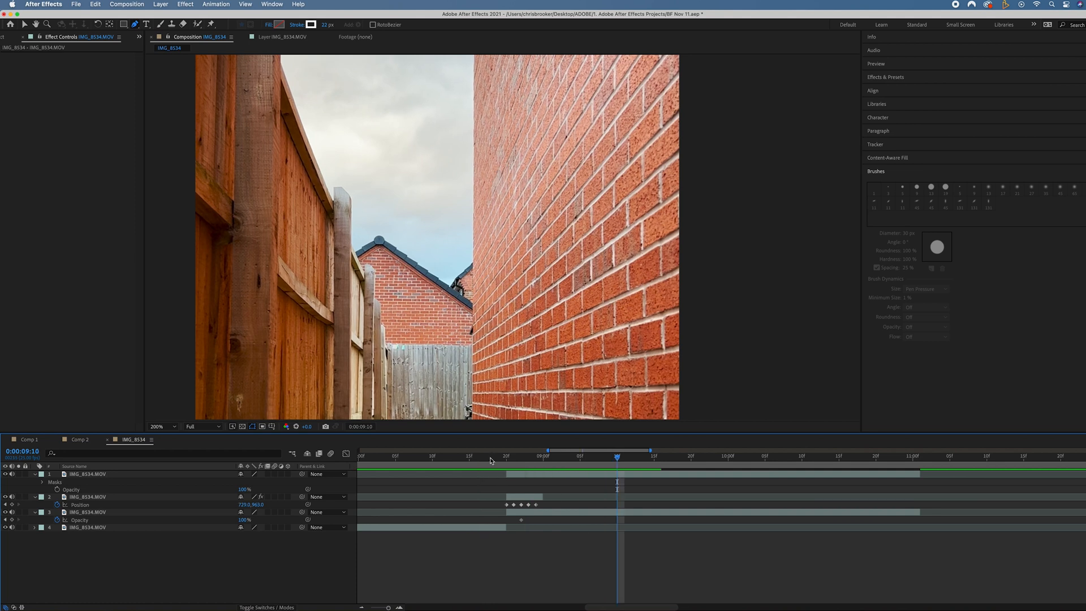
left_click(424, 456)
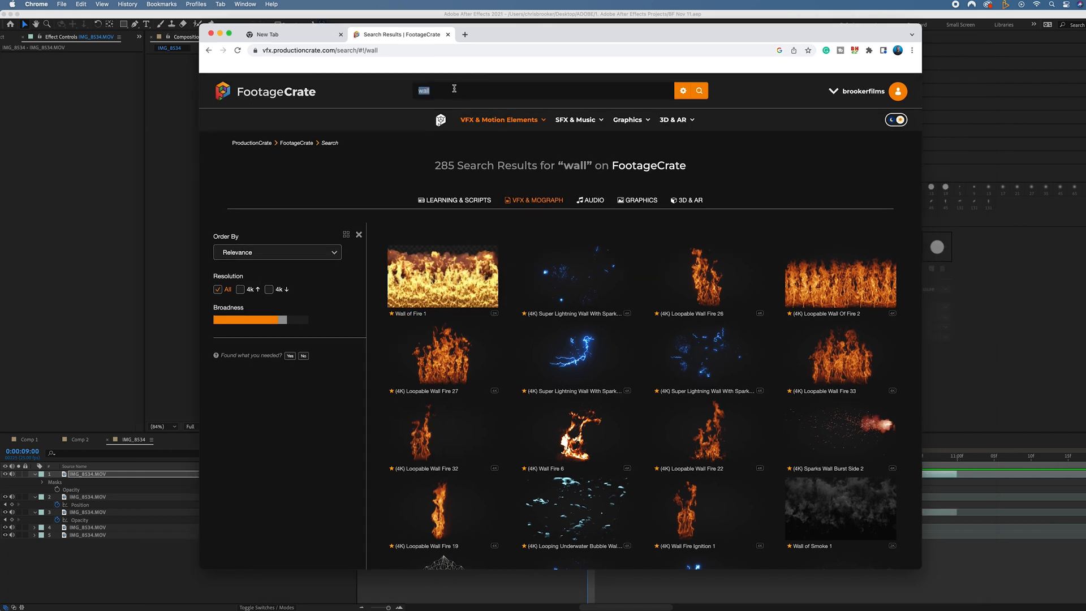
mouse_move(574, 356)
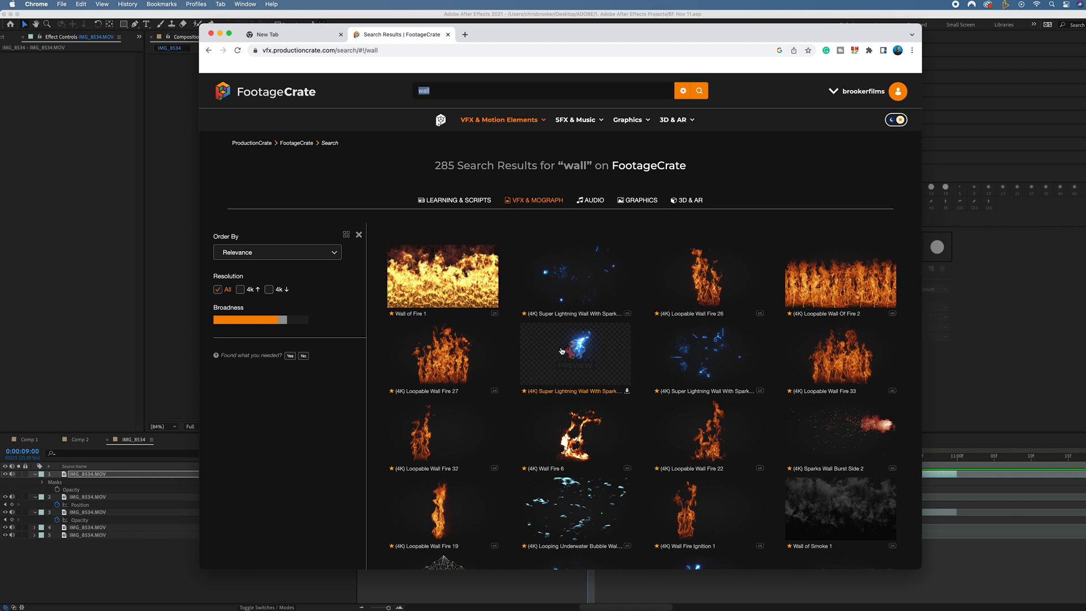
mouse_move(716, 351)
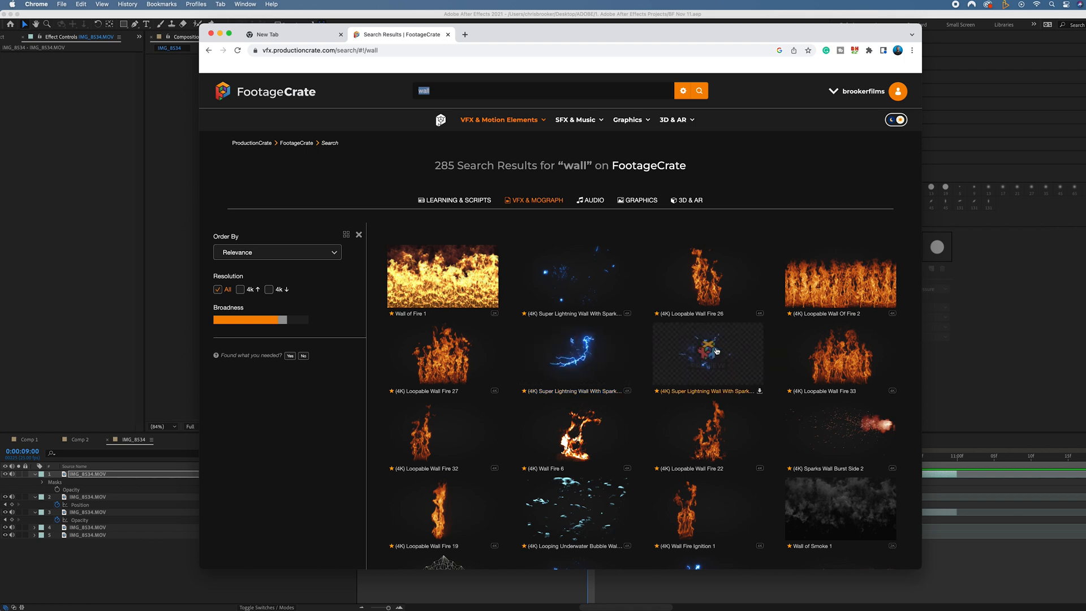
Search FootageCrate for portal and wall effect clips
scroll("down", 3)
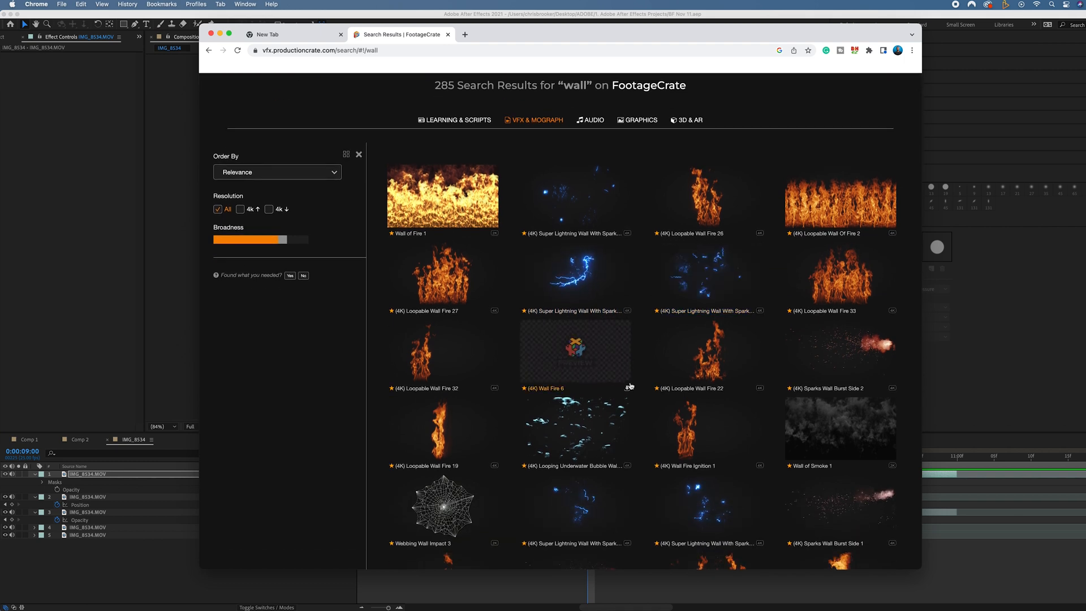
scroll("up", 3)
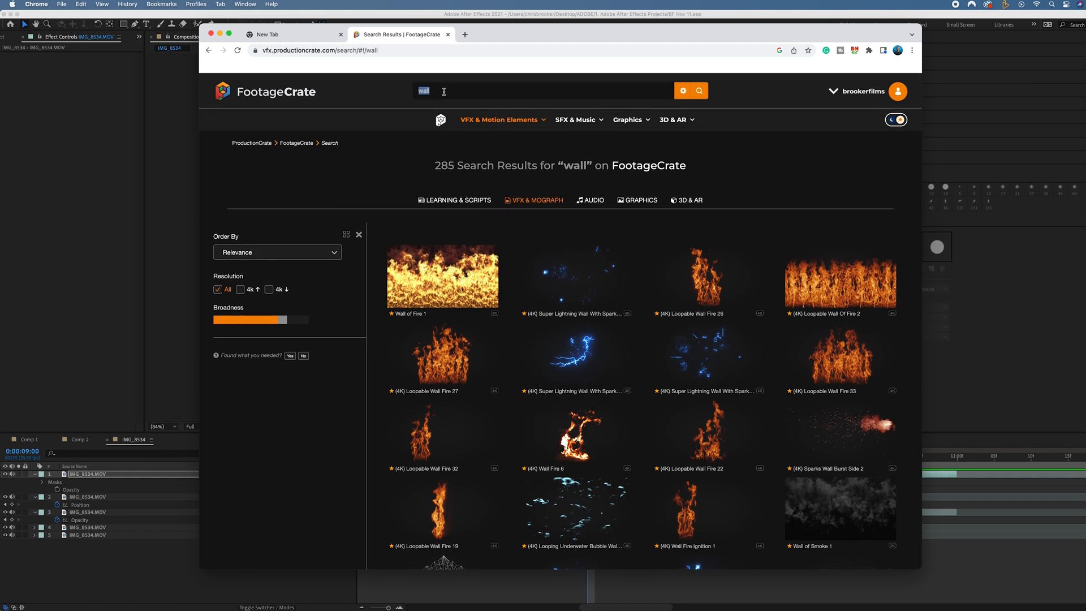
type("portl")
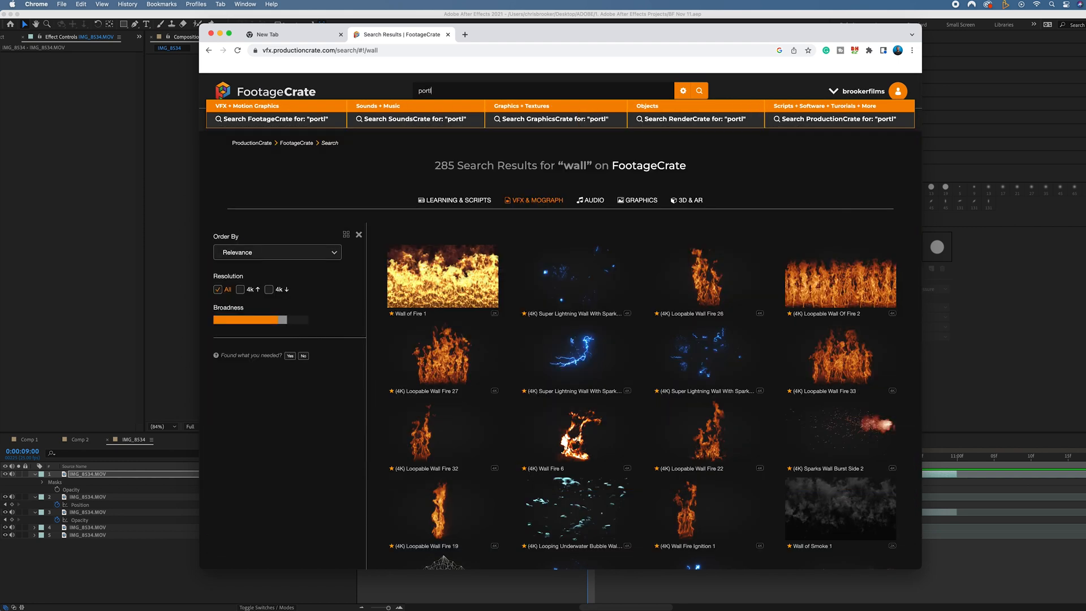
key("Return")
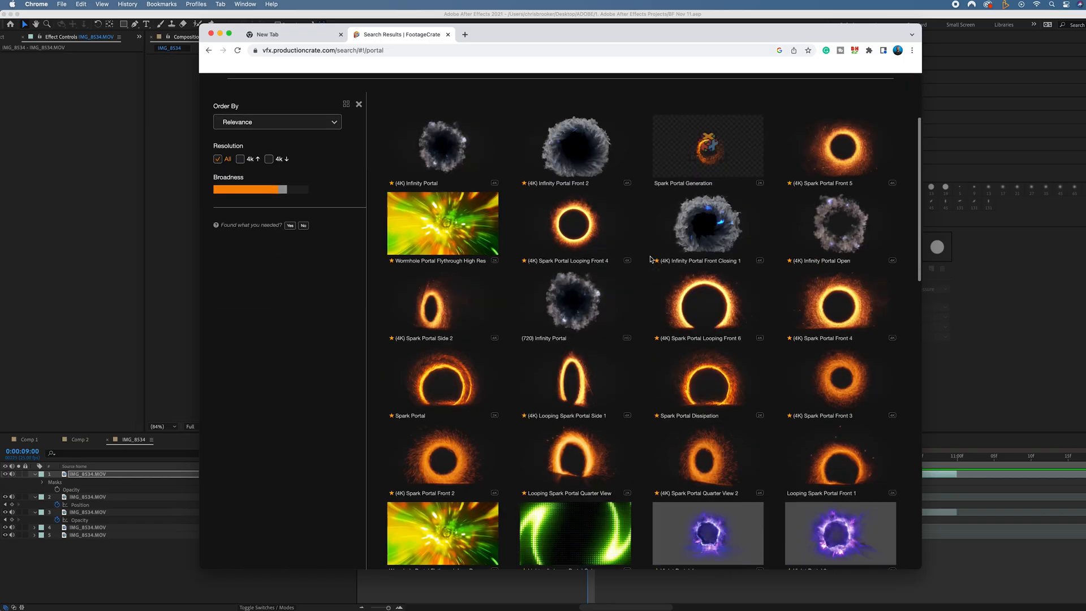
Browse the results and download the Super Lightning Wall With Sparks clips for import
scroll("down", 3)
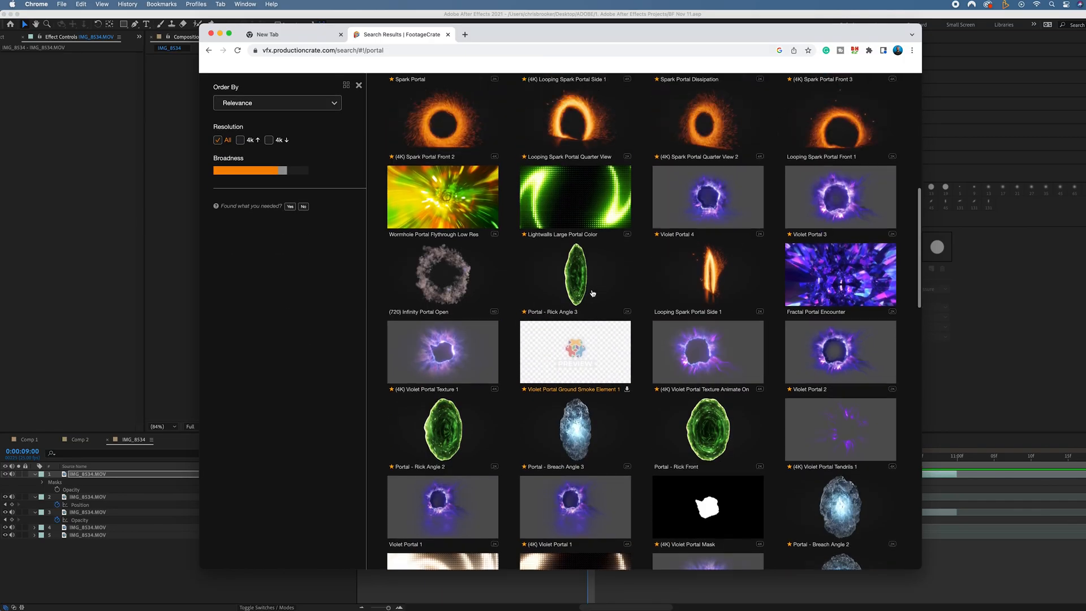
scroll("up", 3)
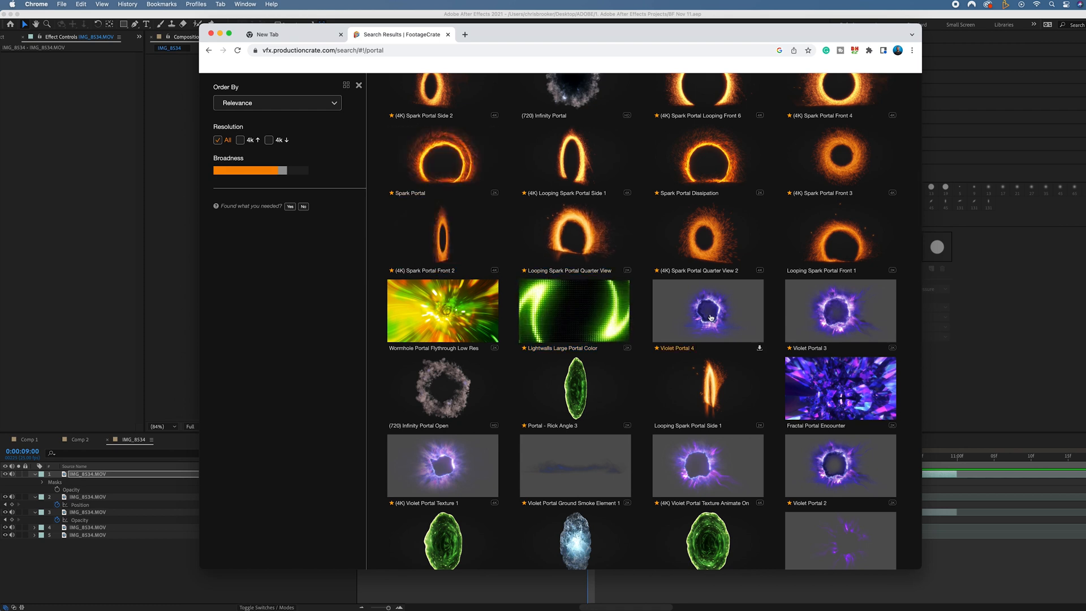
scroll("down", 3)
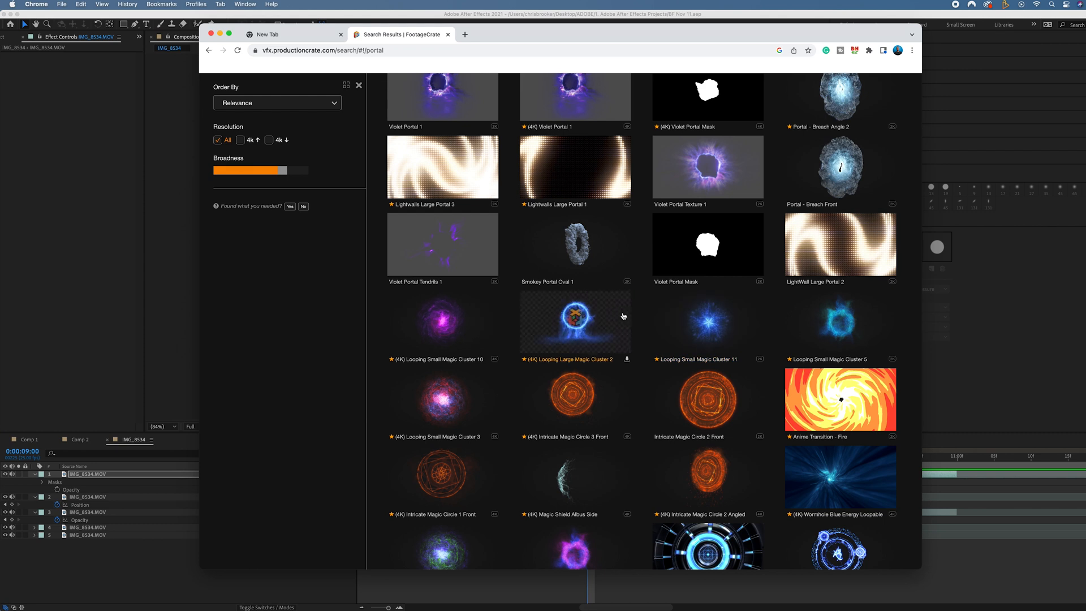
scroll("up", 3)
type("wall")
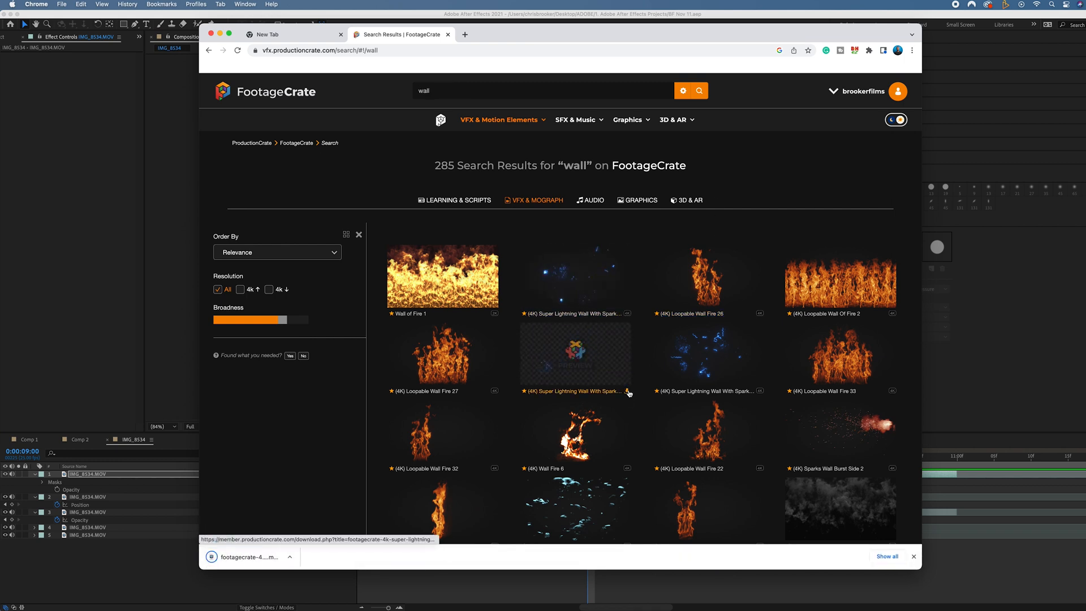
scroll("down", 3)
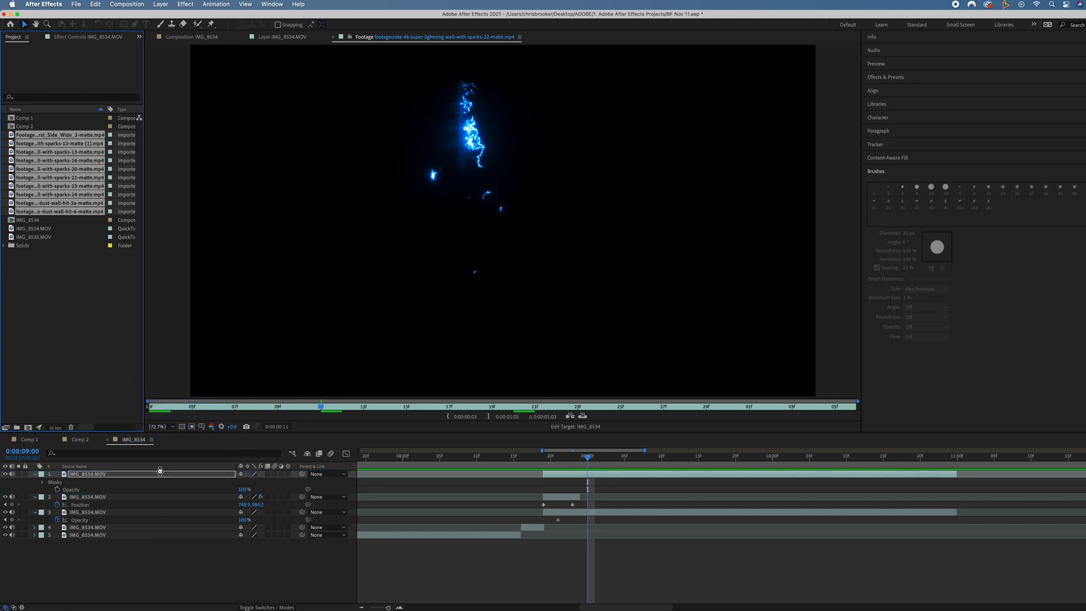
Slide the imported spark, lightning and dust layers in IMG_8534 to begin at the impact frame
left_click(194, 36)
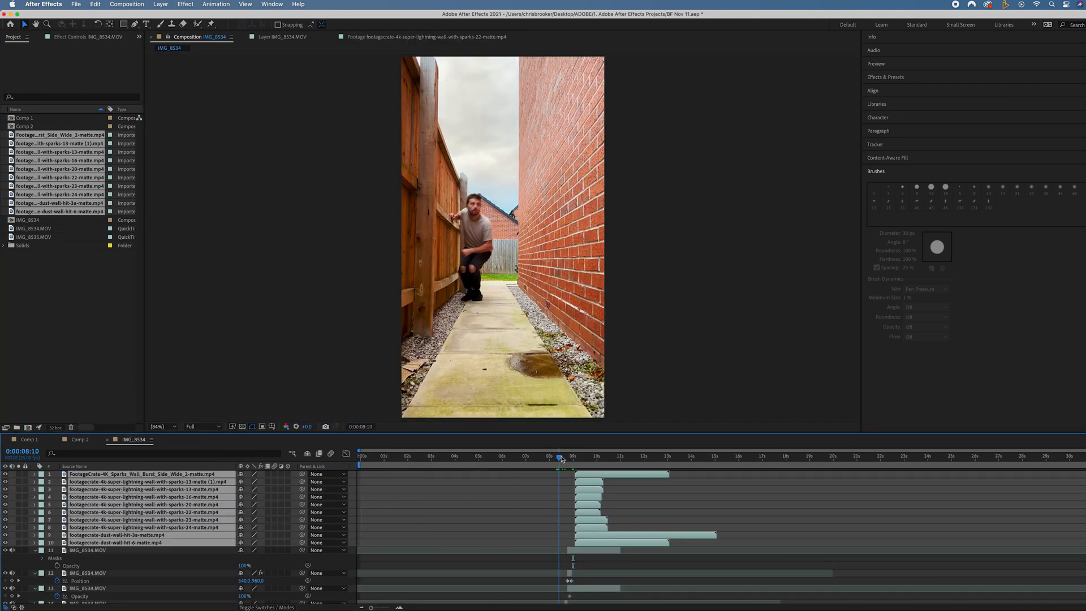
left_click(567, 456)
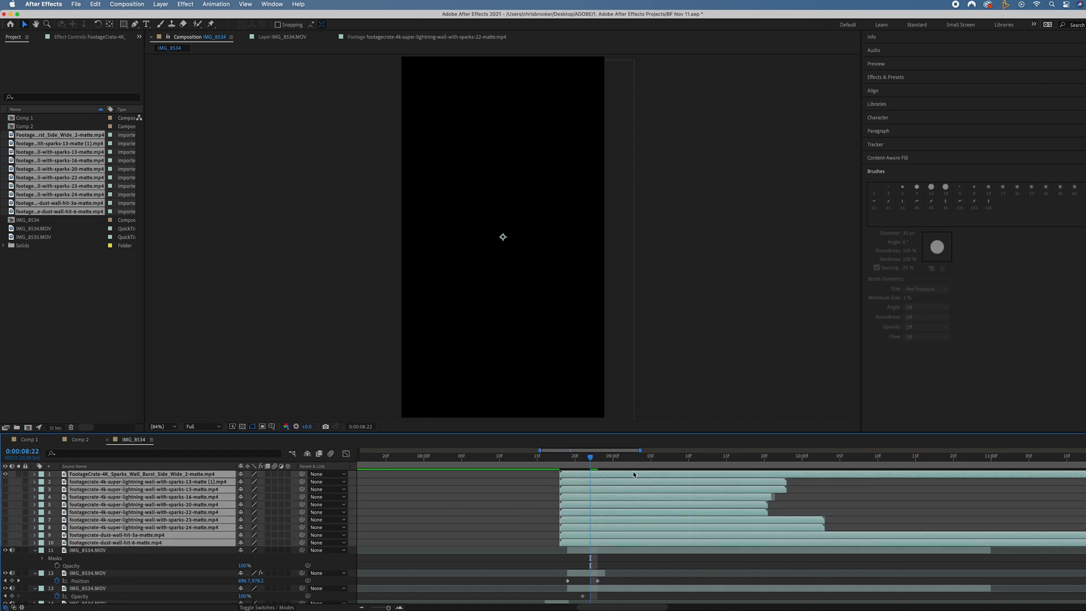
left_click(710, 456)
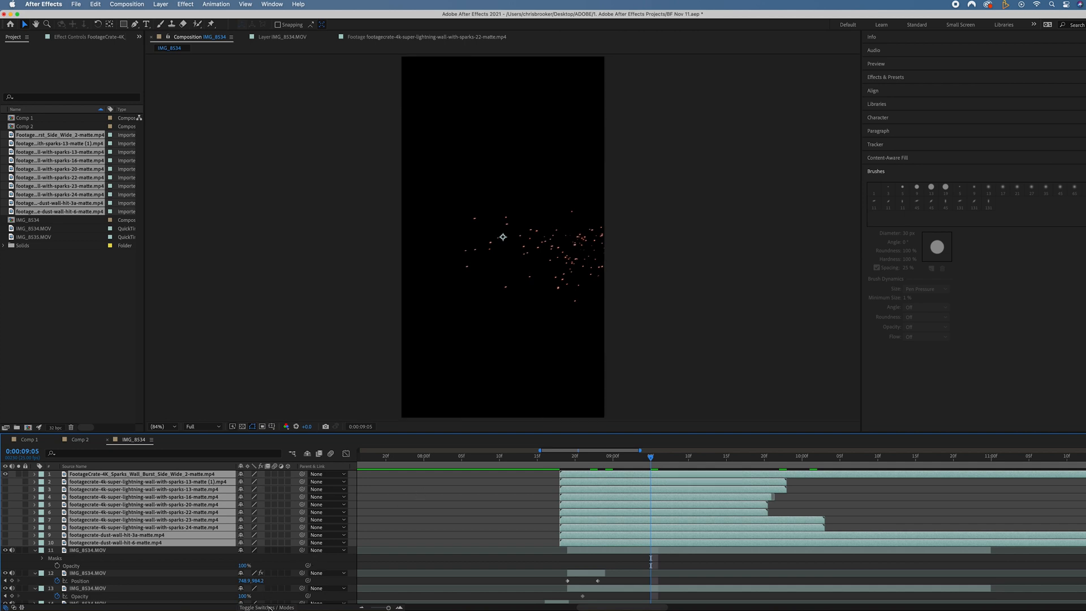
Set the effect layers' Mode to Add and make one lightning clip a 3D layer angled to the wall
left_click(270, 607)
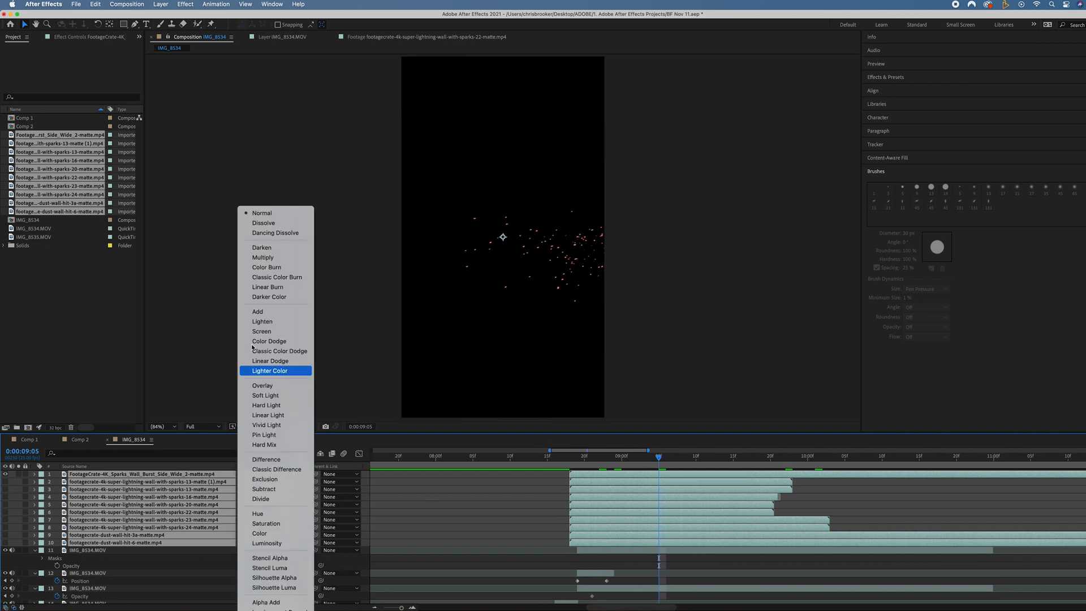
mouse_move(258, 311)
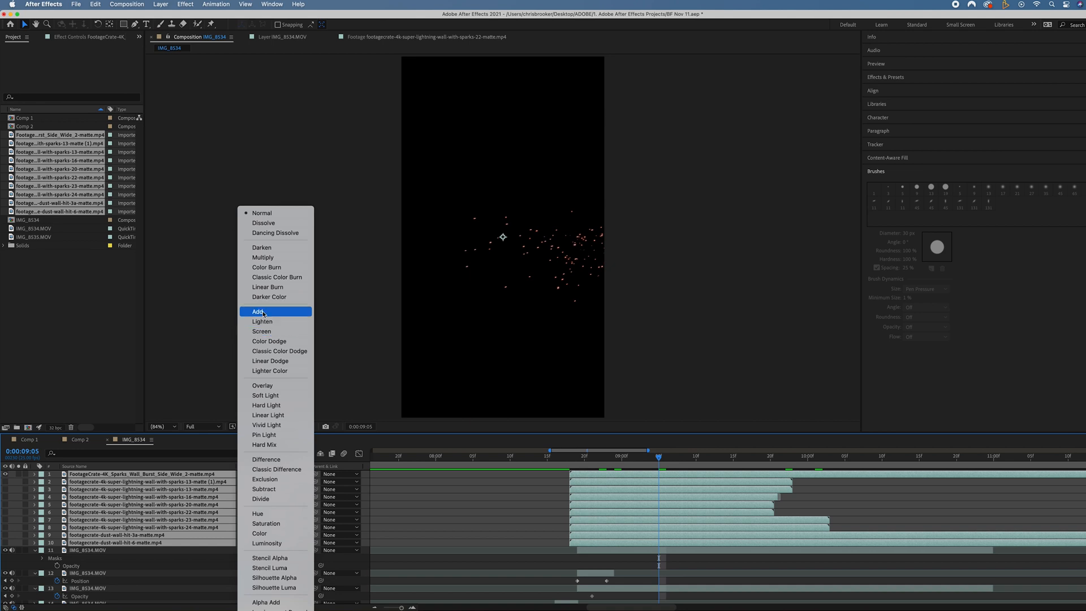
left_click(258, 312)
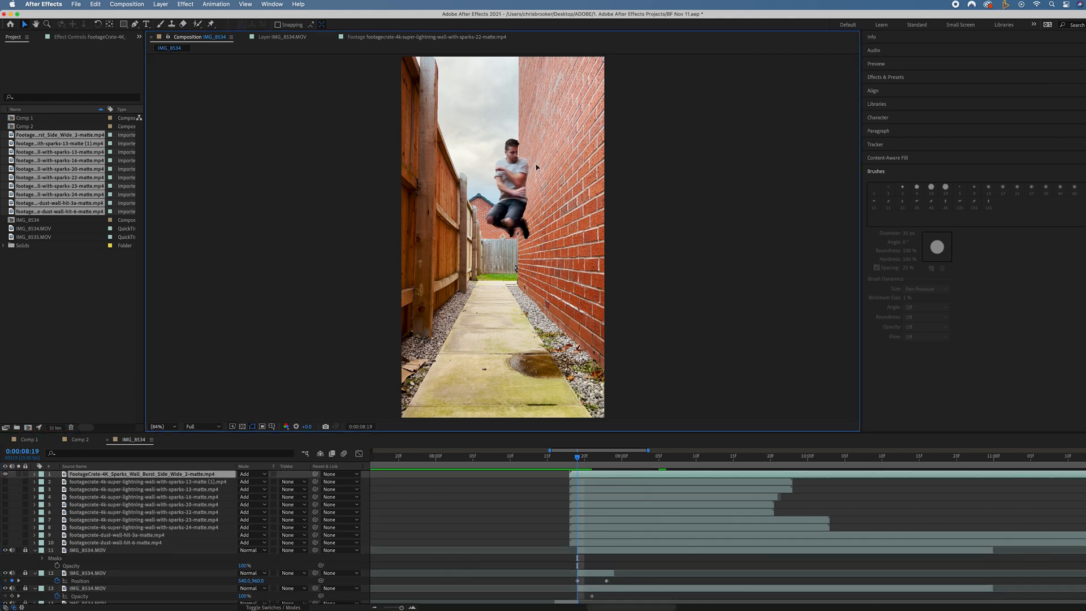
left_click(138, 474)
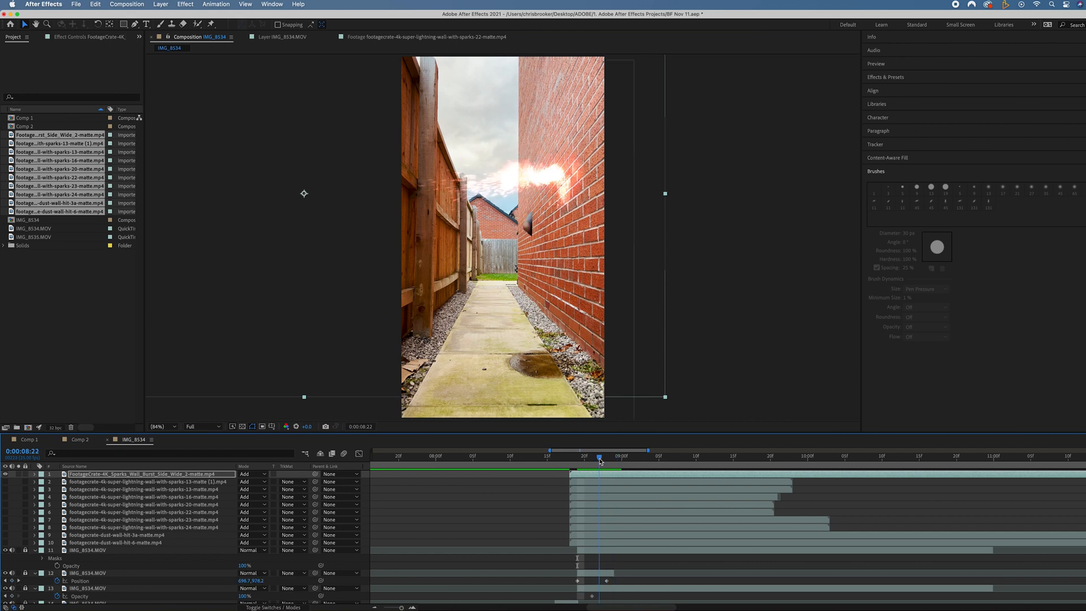
left_click(591, 456)
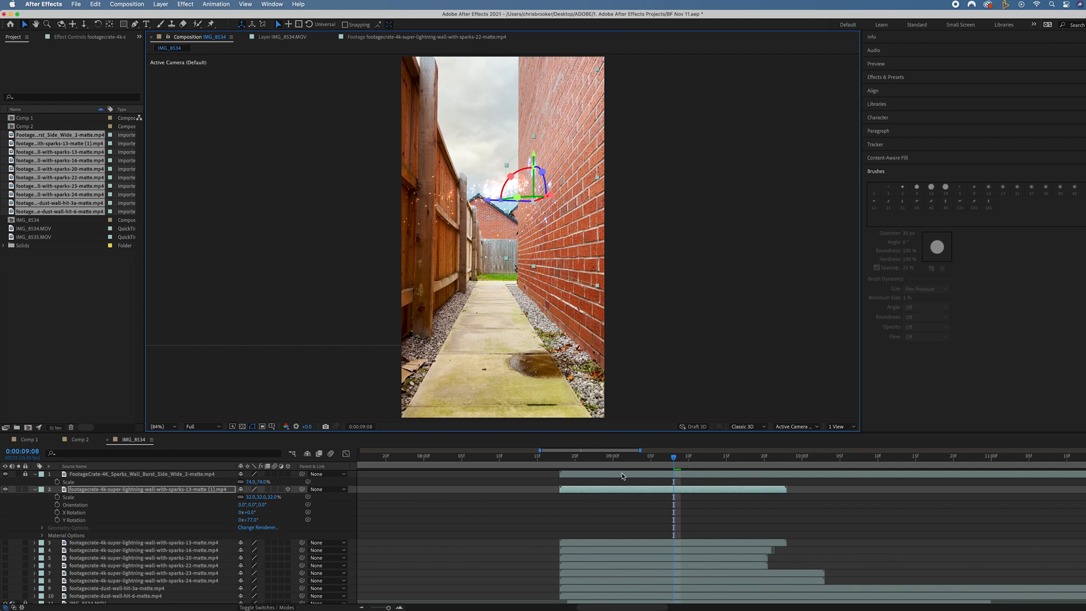
Make the remaining lightning clips 3D, angle them along the brick wall and choose their blending mode
left_click(545, 456)
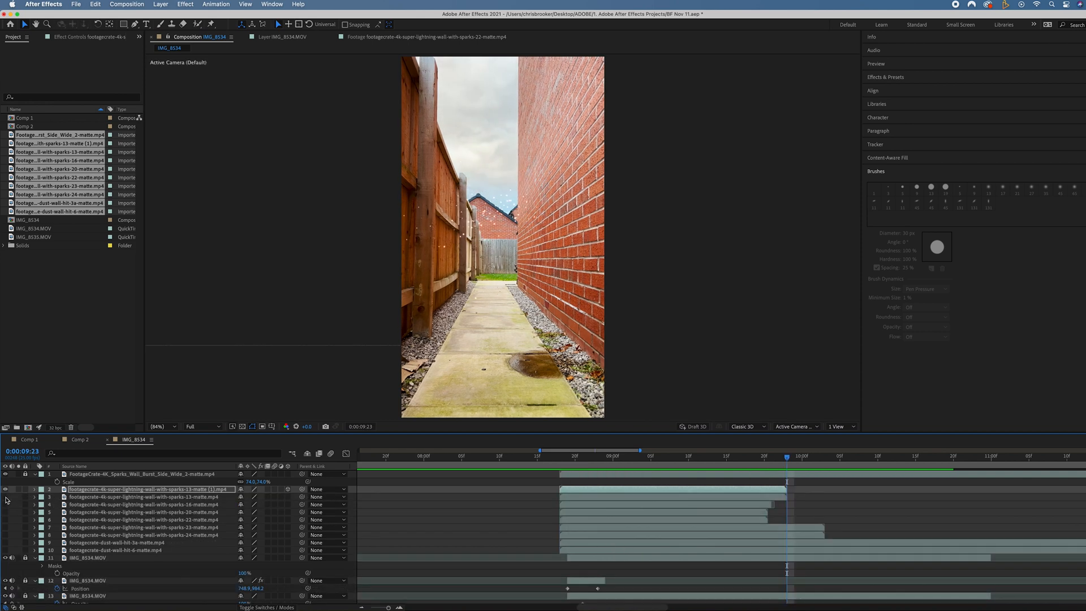
left_click(574, 456)
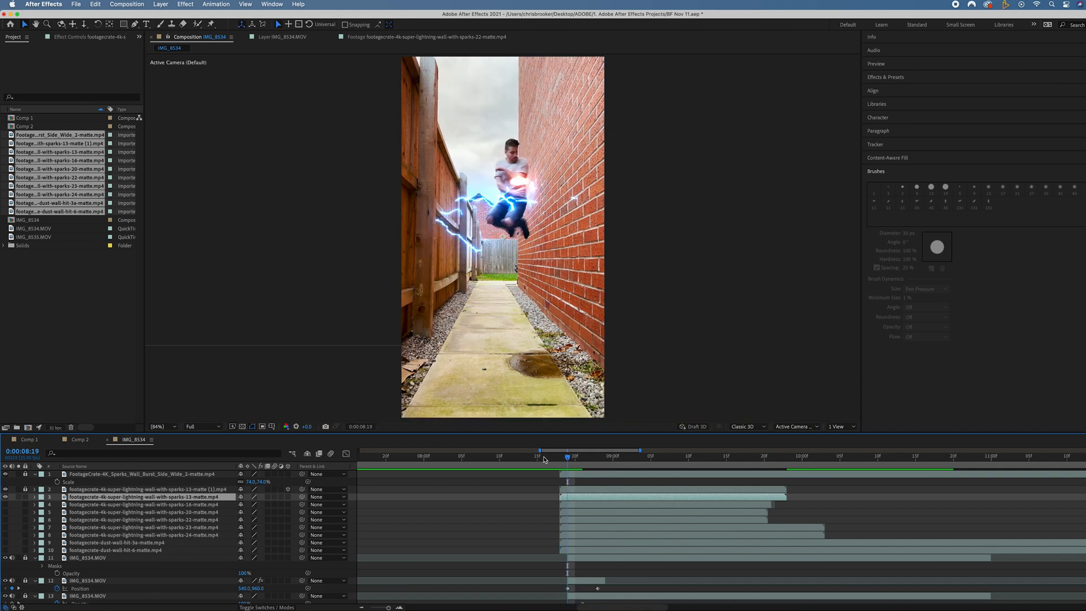
left_click(606, 456)
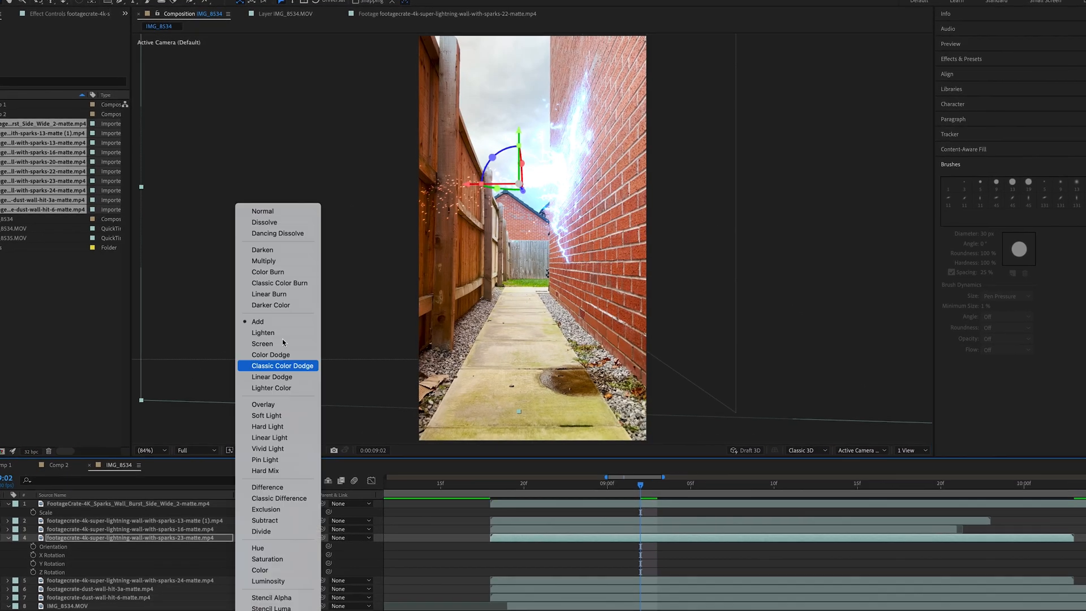
left_click(263, 342)
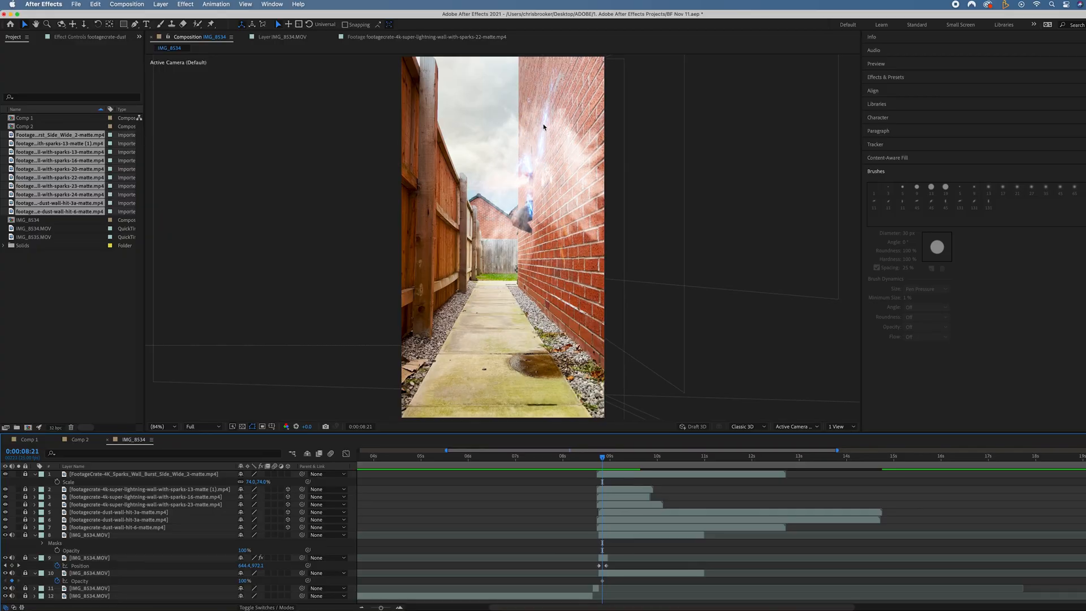
Add an adjustment layer with Levels (Individual Controls), lowering Input White and Blue Input White for a flash
left_click(159, 5)
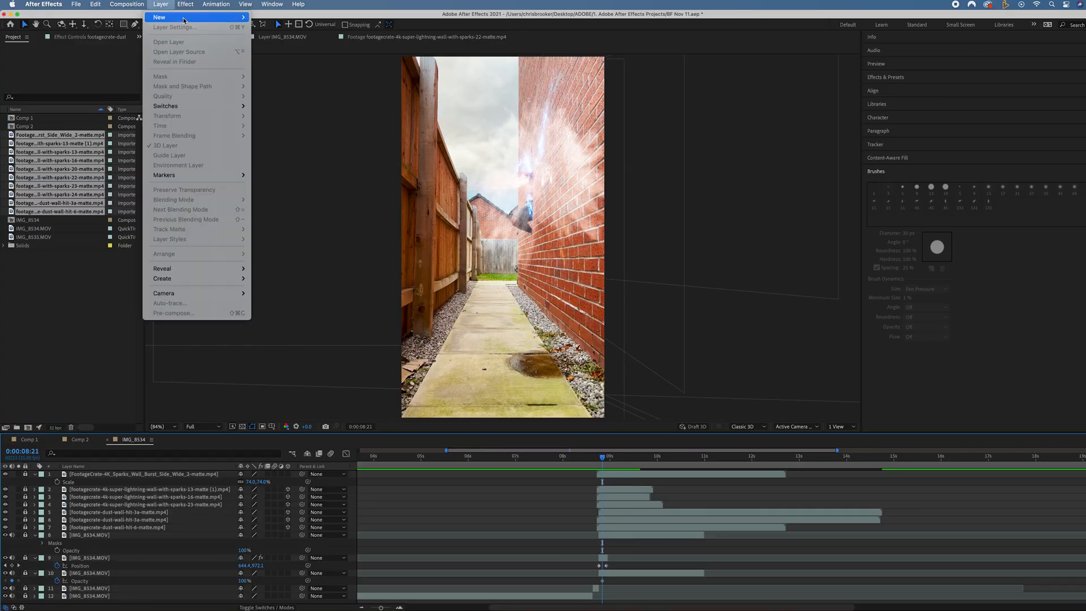
left_click(161, 278)
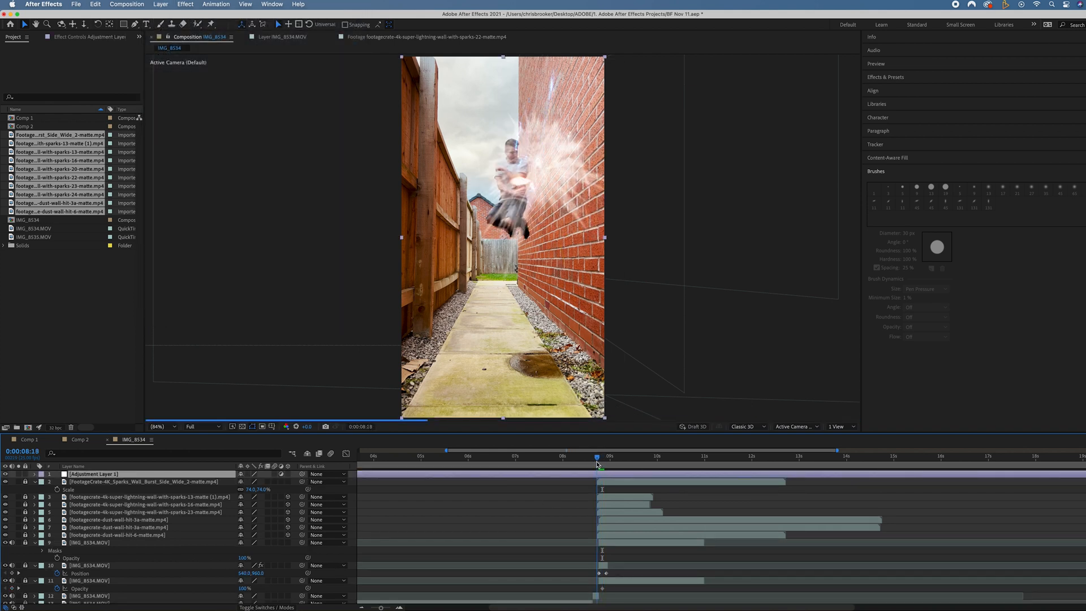
key("Right")
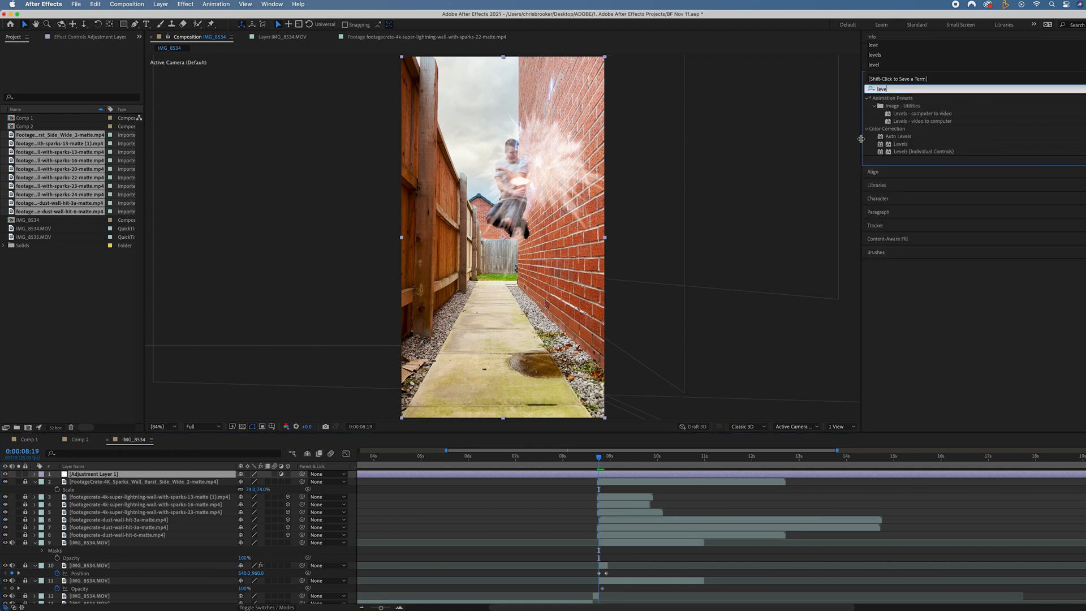
left_click(923, 150)
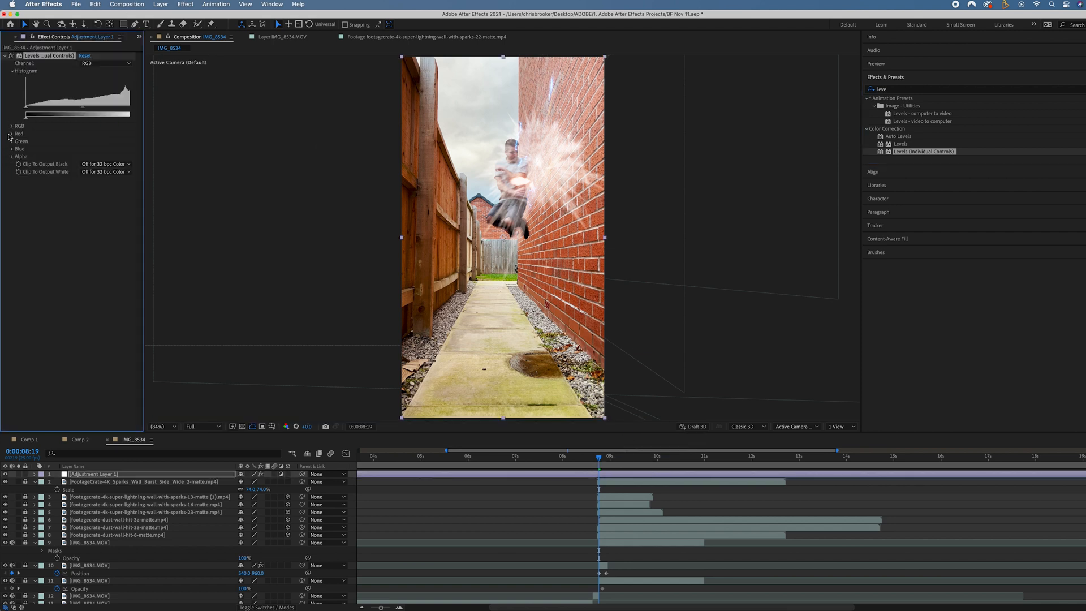
left_click(14, 125)
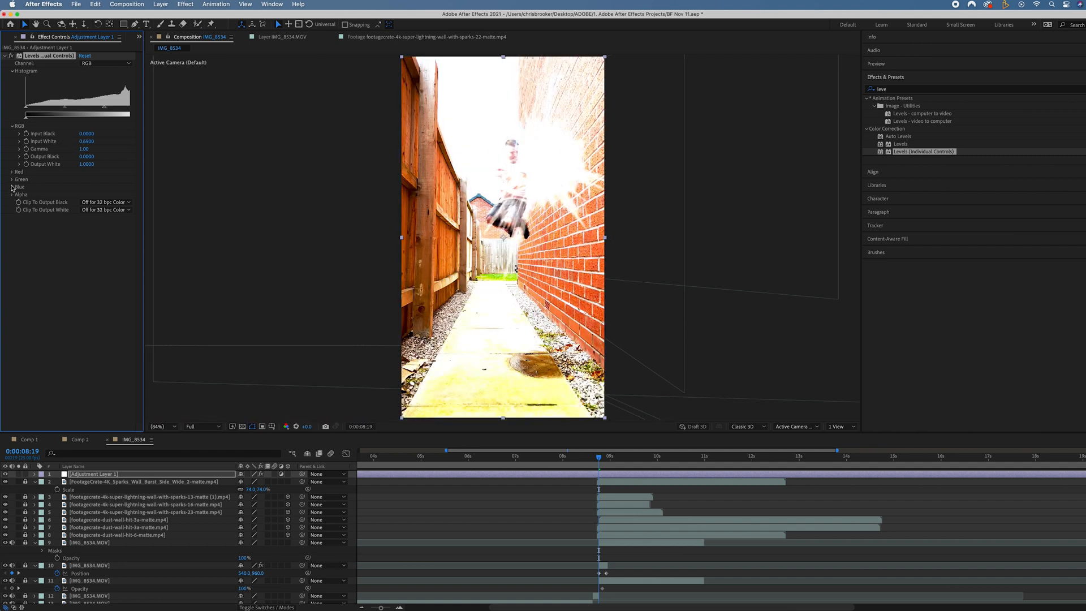
left_click(13, 187)
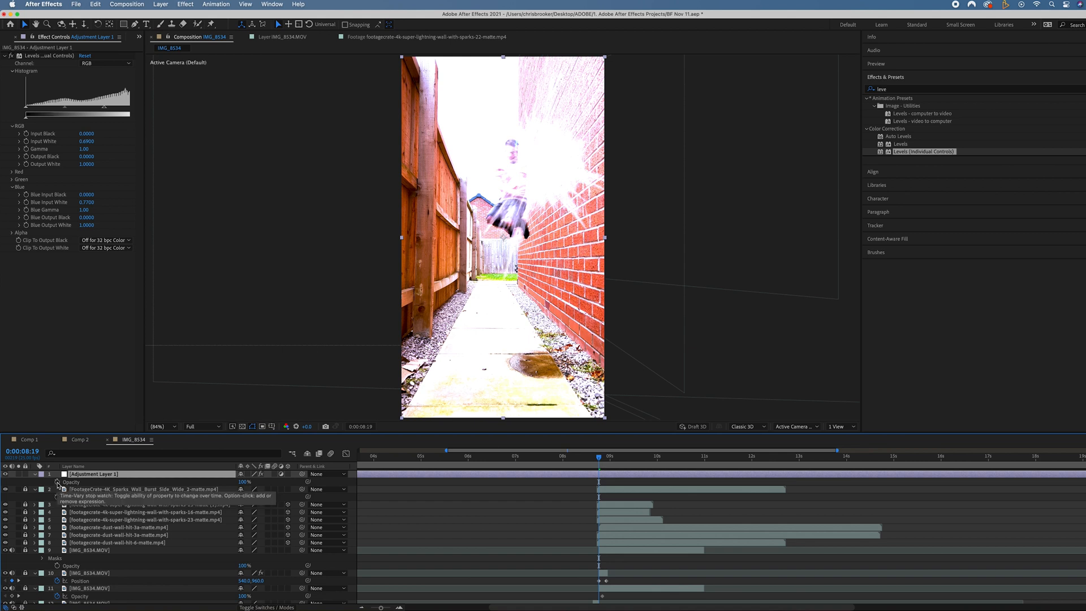
Keyframe the flash layer's Opacity from 100% to 0% just after impact and check it
left_click(594, 455)
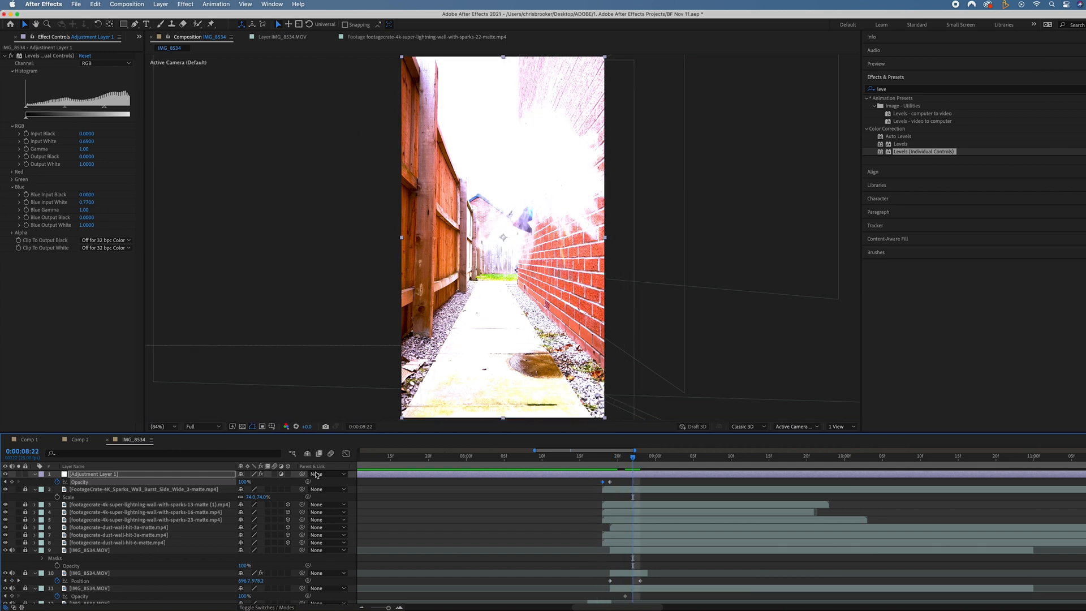
left_click(616, 456)
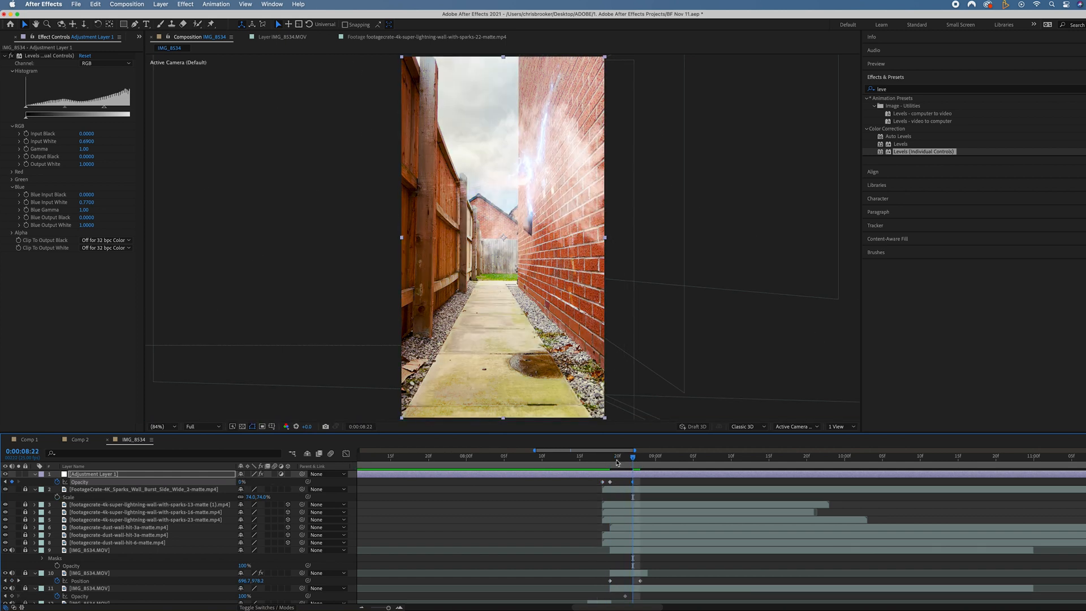
left_click(564, 456)
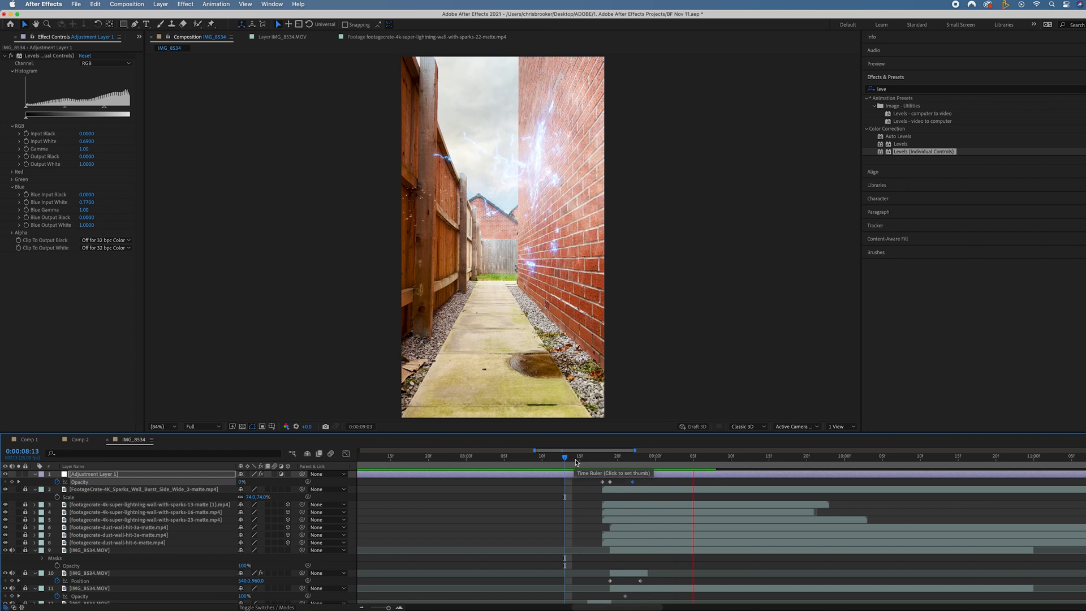
left_click(715, 456)
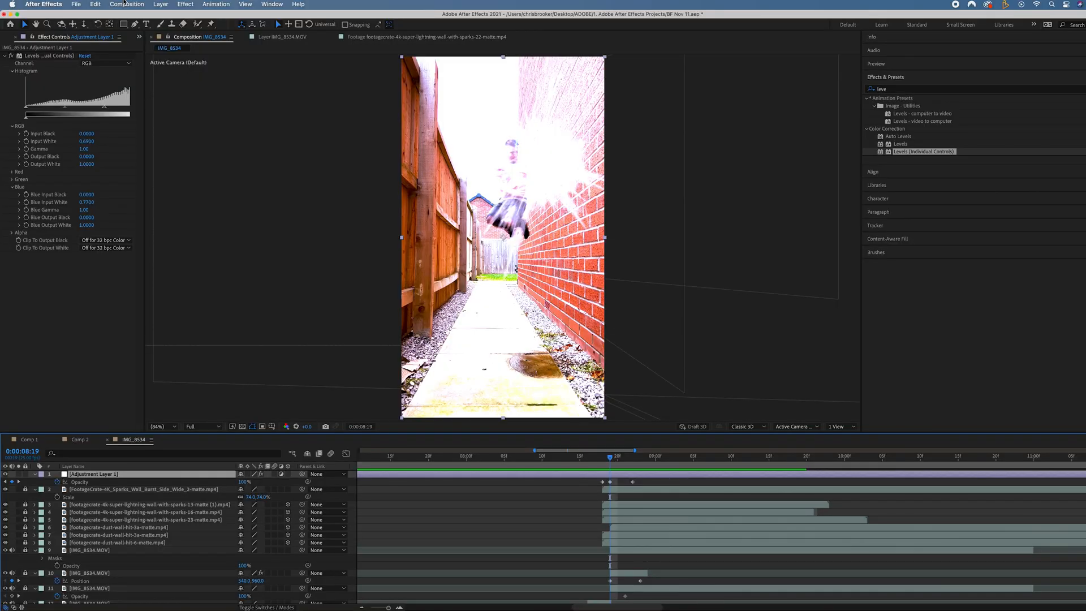
Mask the flash to the upper frame, duplicate the layer and invert Mask 1 on the copy
left_click(160, 427)
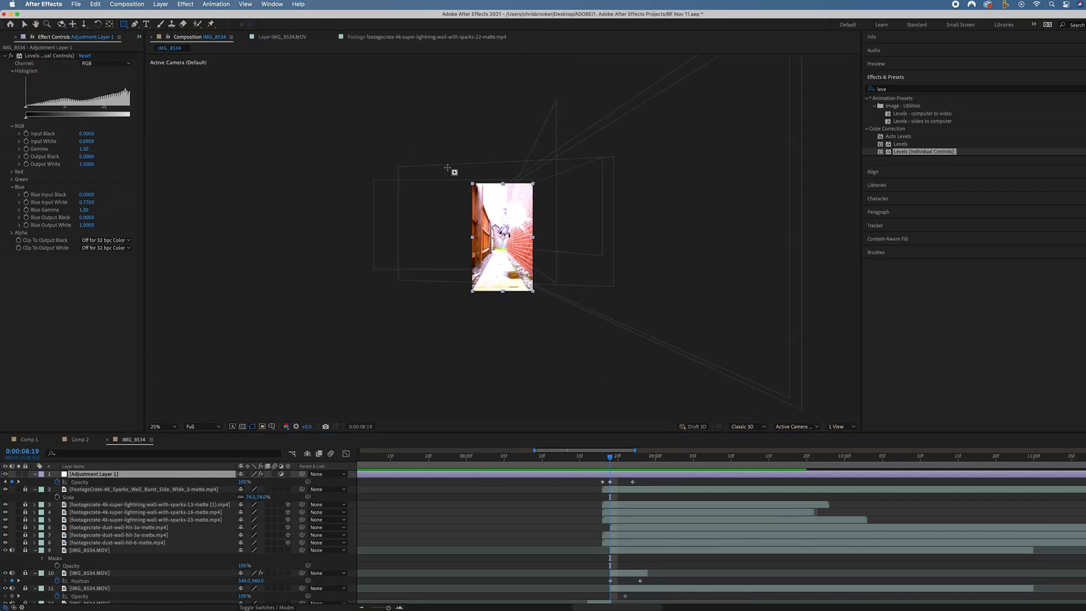
left_click(162, 426)
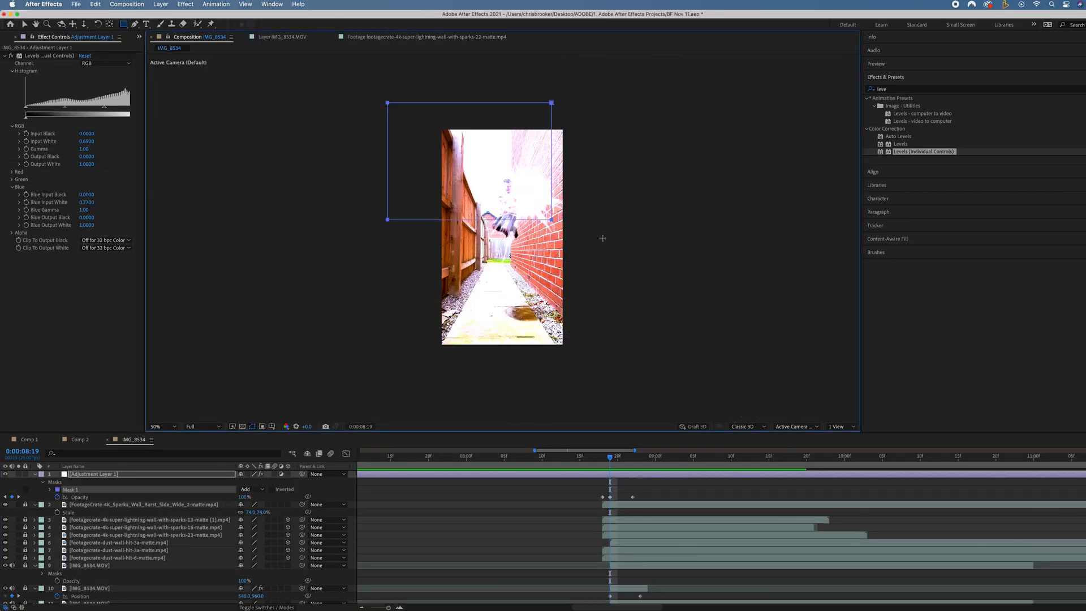
left_click(166, 426)
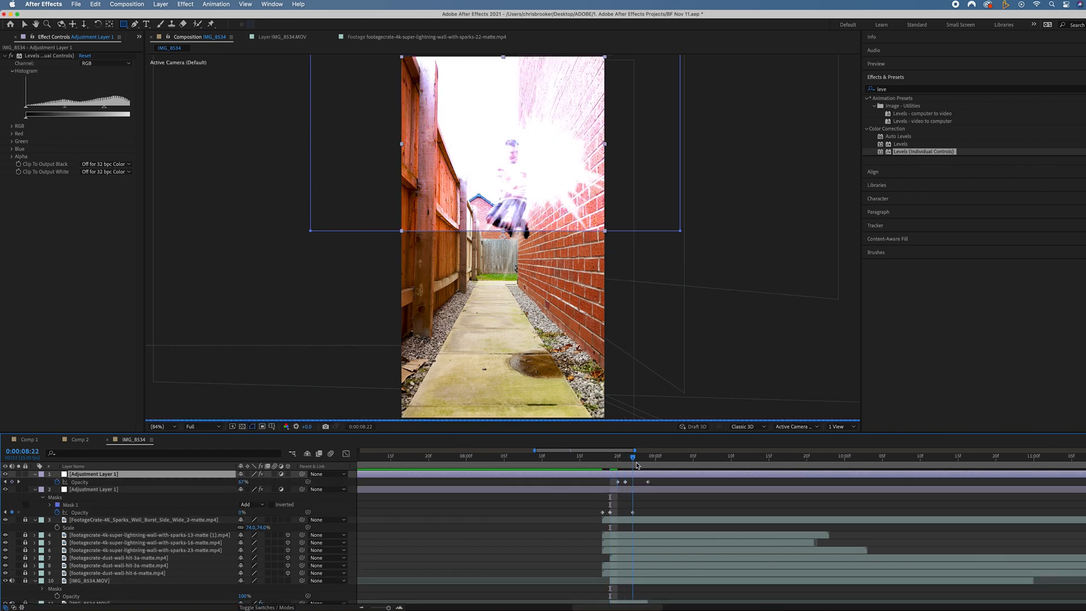
left_click(41, 474)
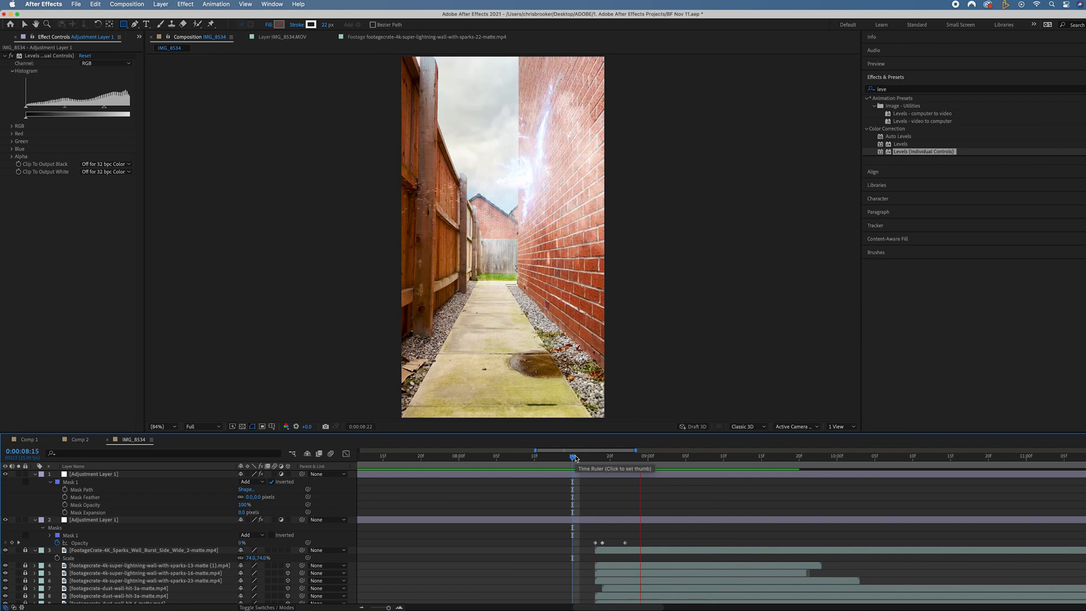
Keyframe the top flash adjustment layer's opacity around the flash frame
left_click(587, 456)
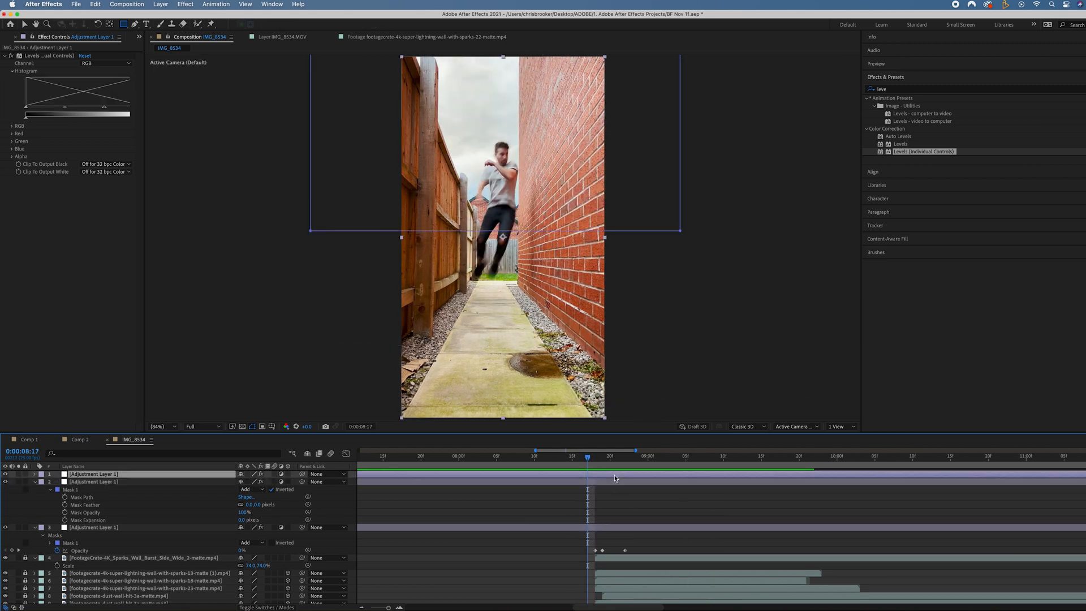
left_click(33, 474)
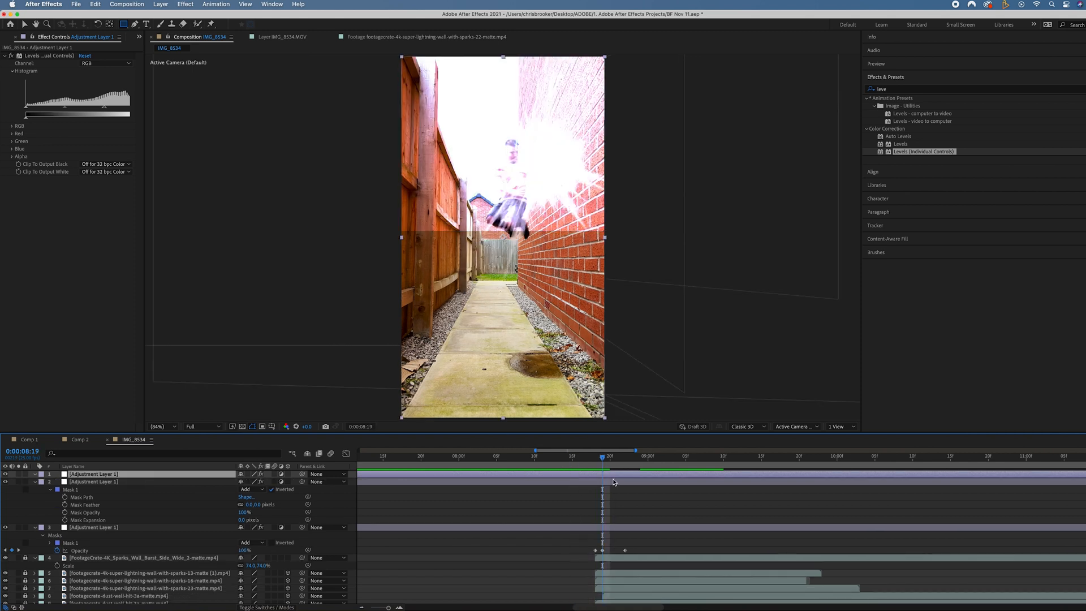
left_click(33, 474)
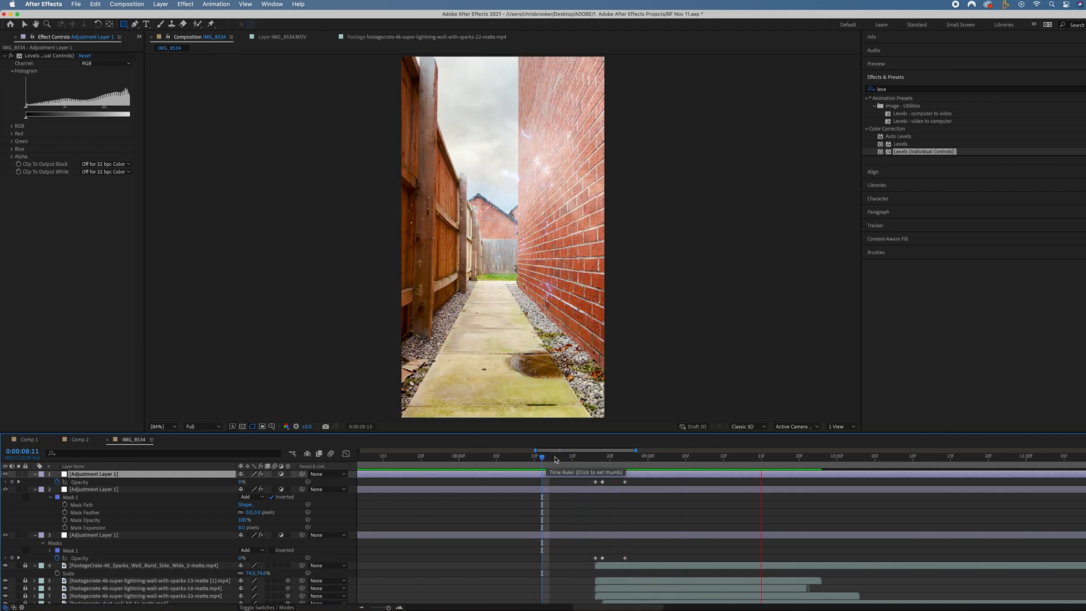
left_click(676, 456)
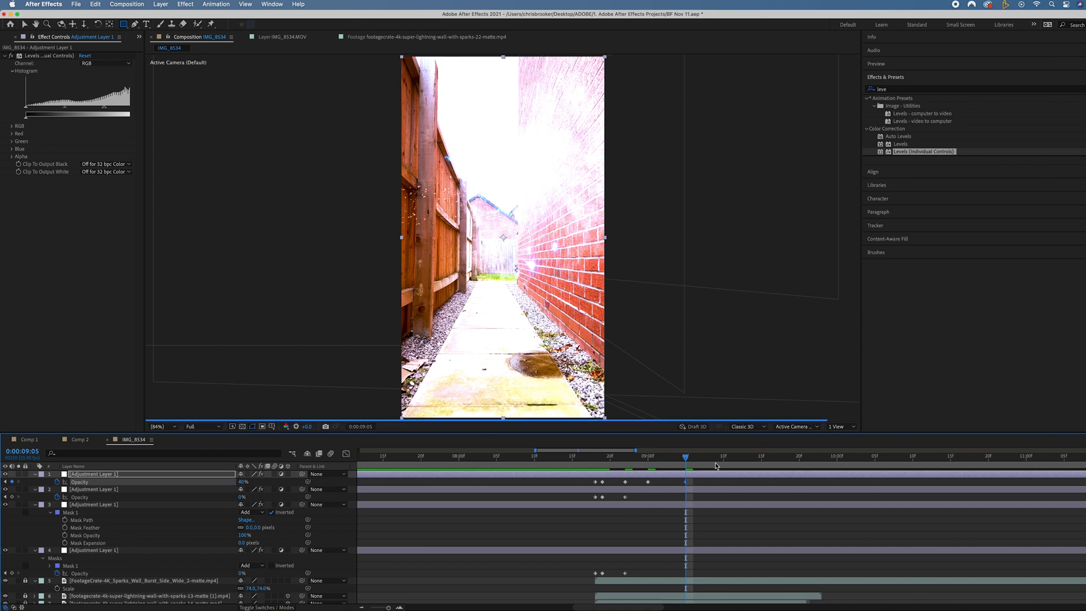
left_click(744, 456)
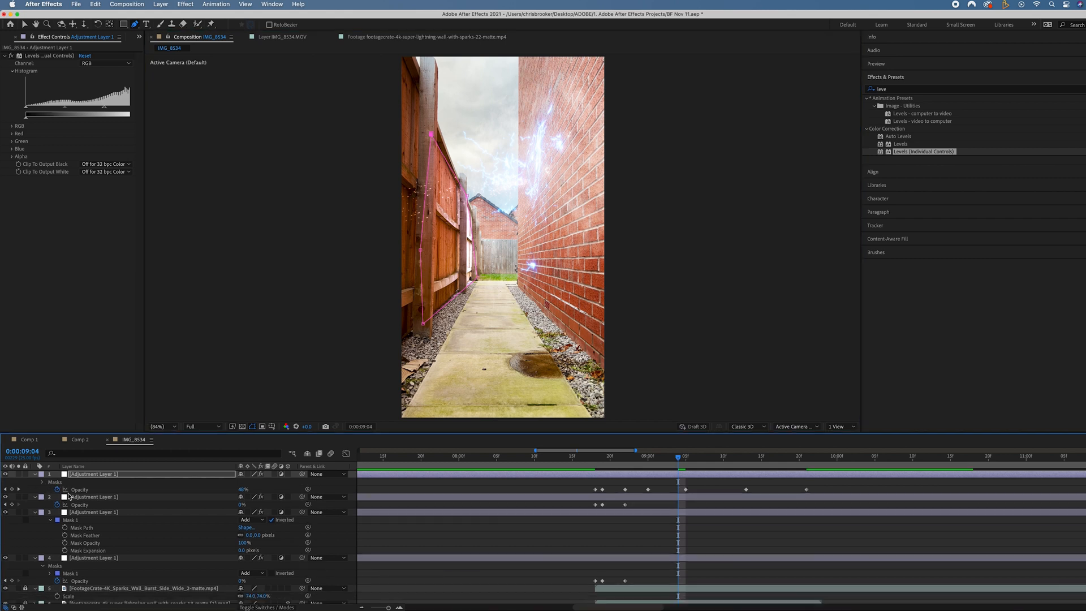
Reveal Mask 1 on the top adjustment layer and feather it to about 95 px
left_click(42, 482)
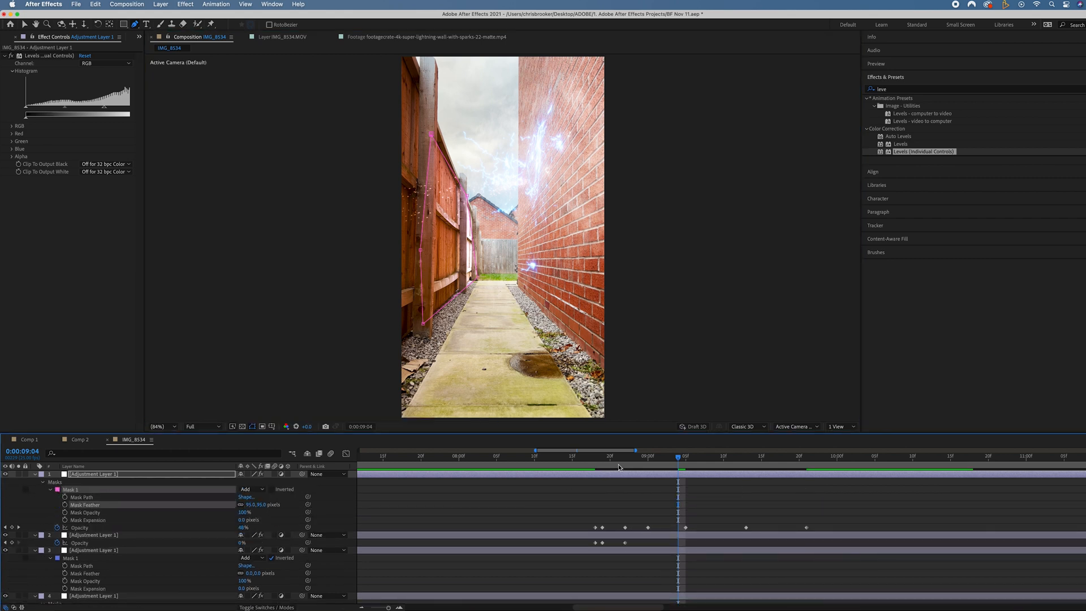
left_click(609, 456)
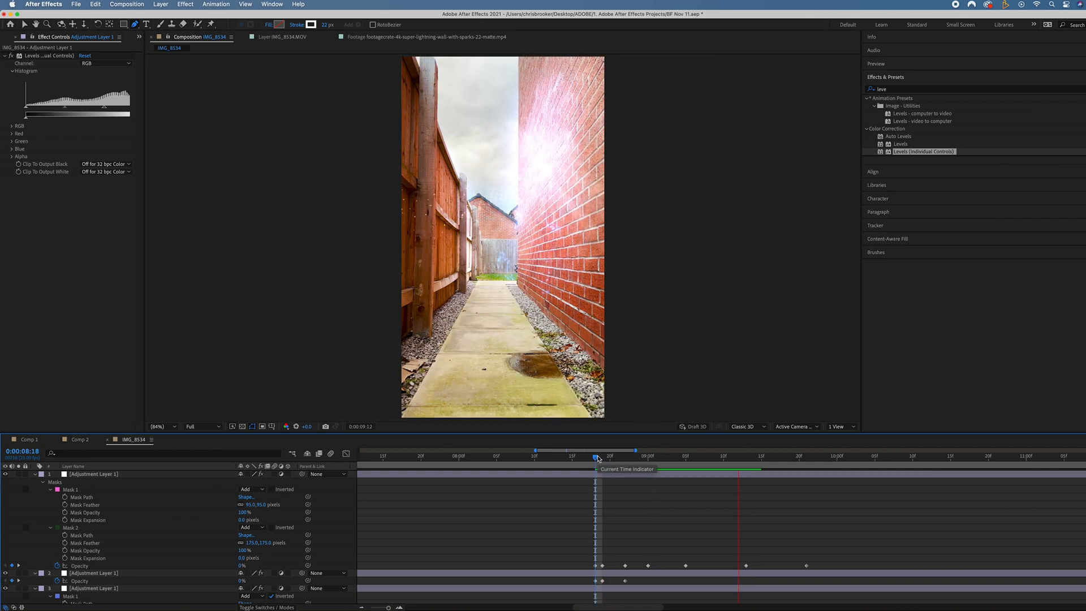
Add Mask 2 with about 173 px feather and scrub frames around the flash to check it
left_click(761, 456)
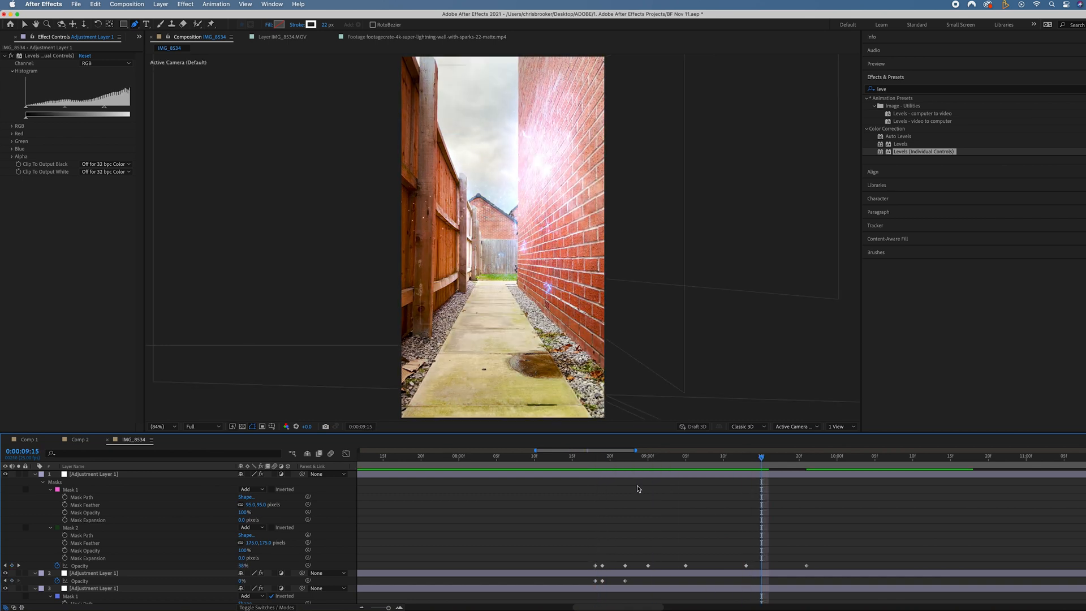
left_click(564, 456)
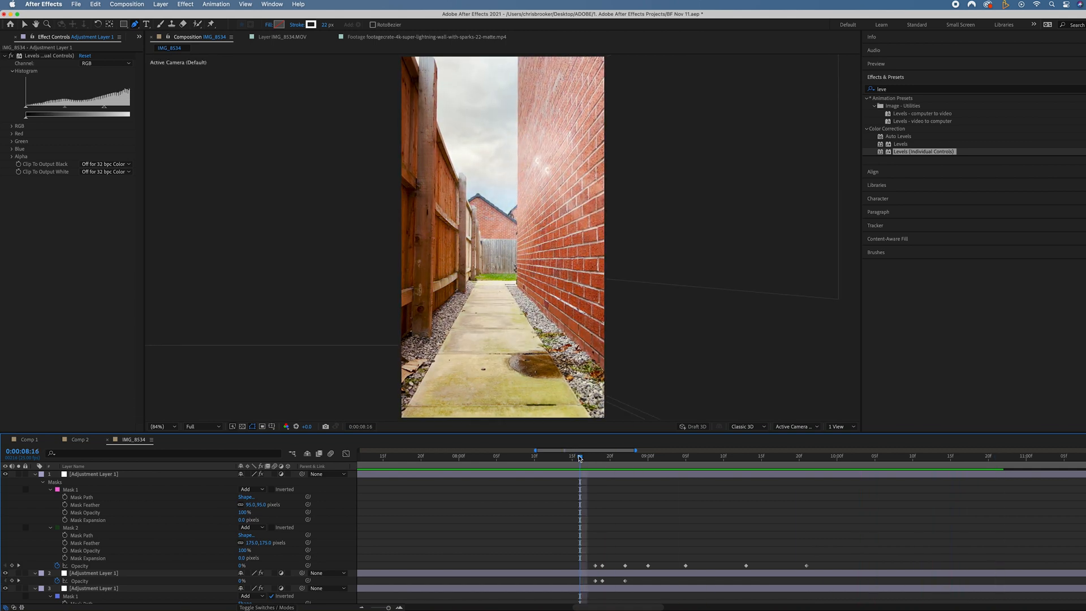
left_click(828, 455)
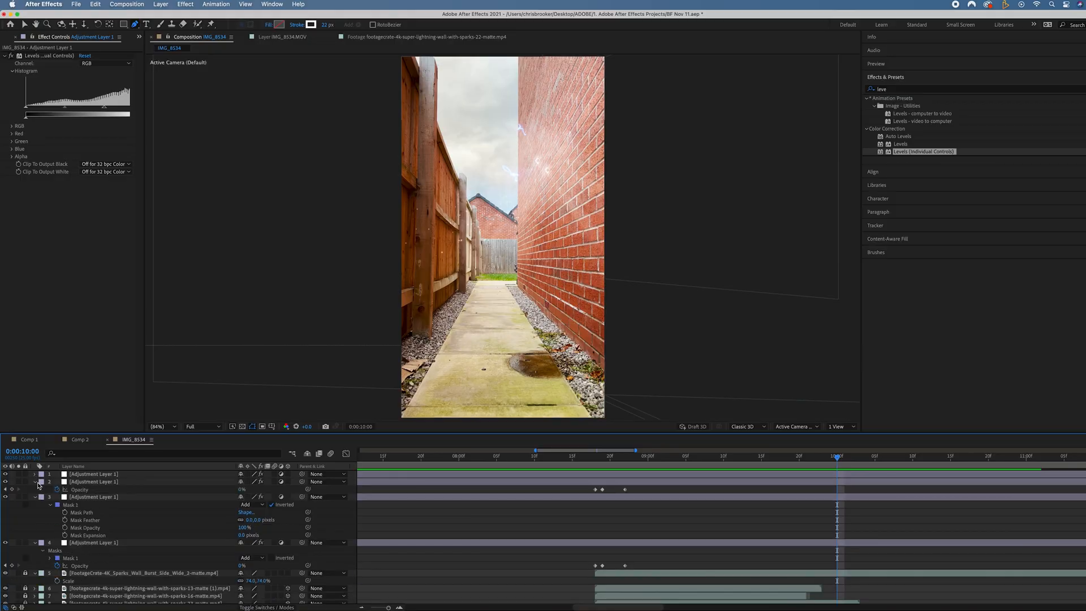
Pre-compose the selected layers into Pre-comp 1 with 'Move all attributes' kept
right_click(40, 482)
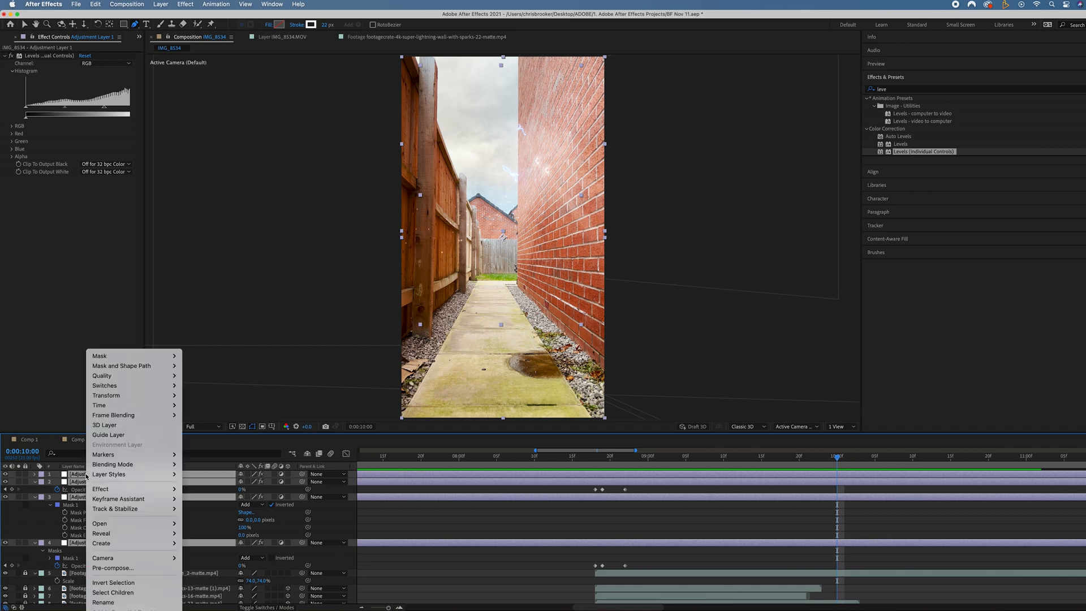
left_click(112, 568)
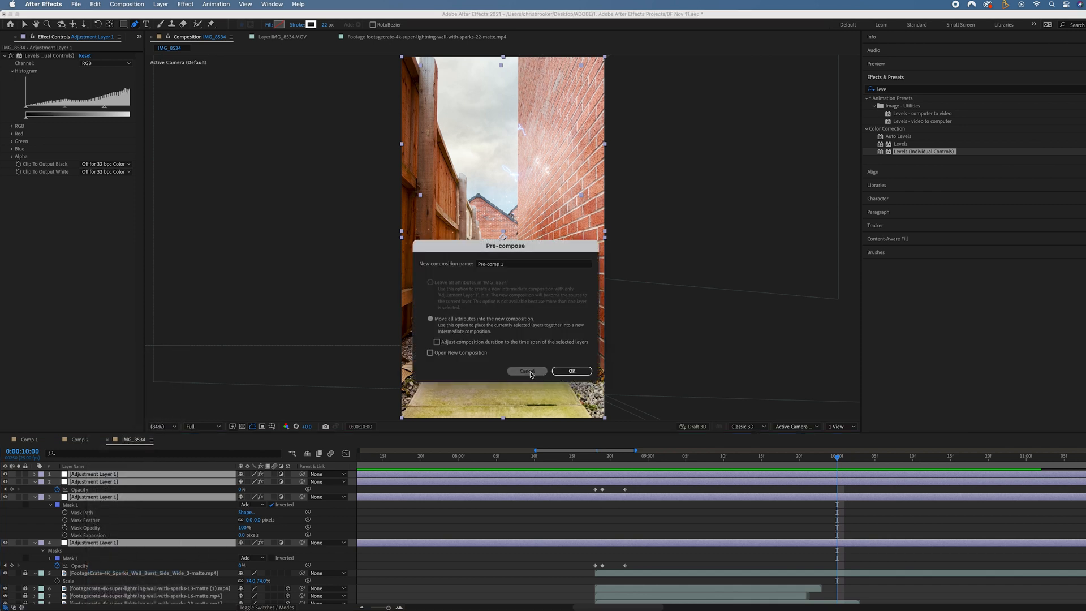
left_click(526, 371)
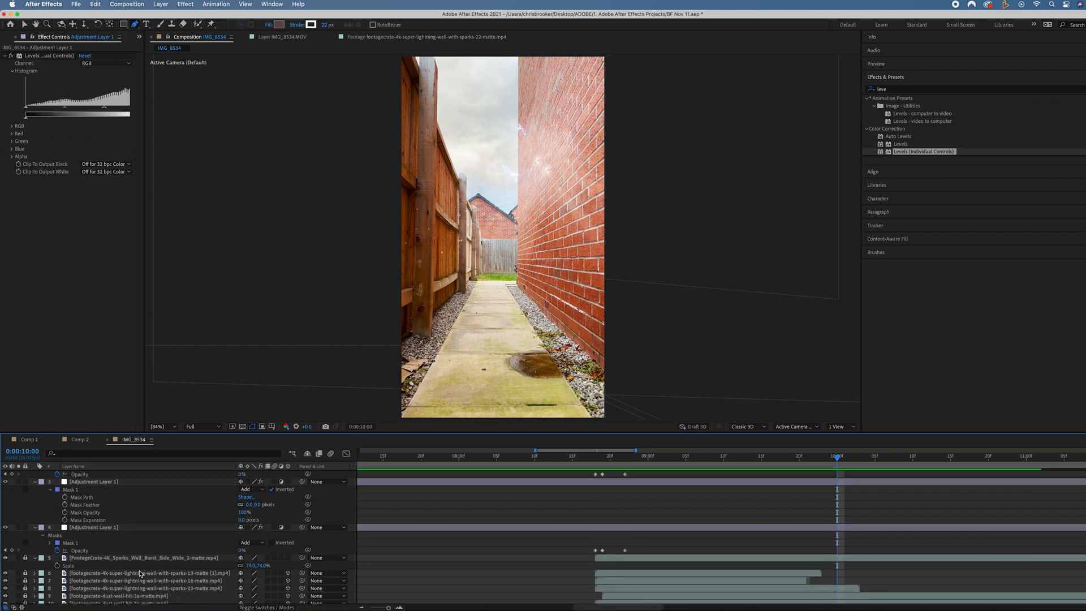
scroll("down", 3)
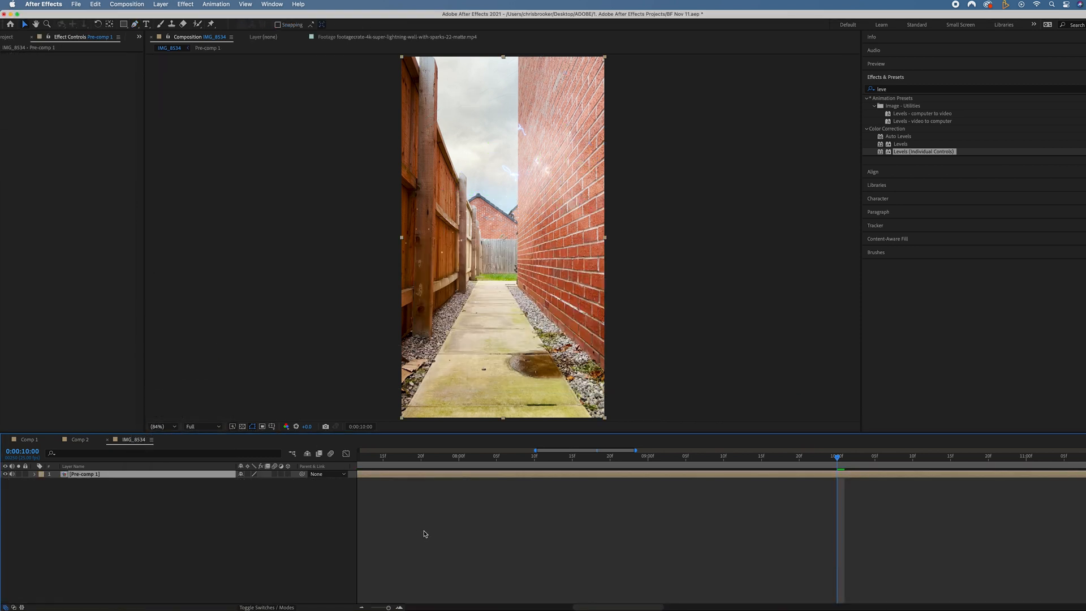
Scrub to before the jump and add an expression to Pre-comp 1's Position property
left_click(692, 456)
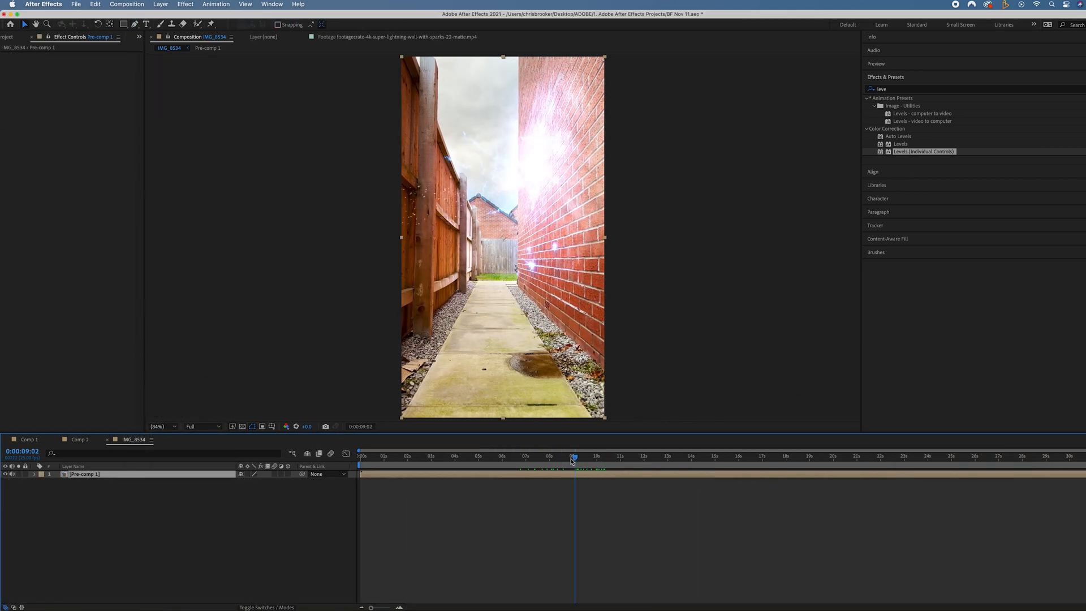
left_click(549, 456)
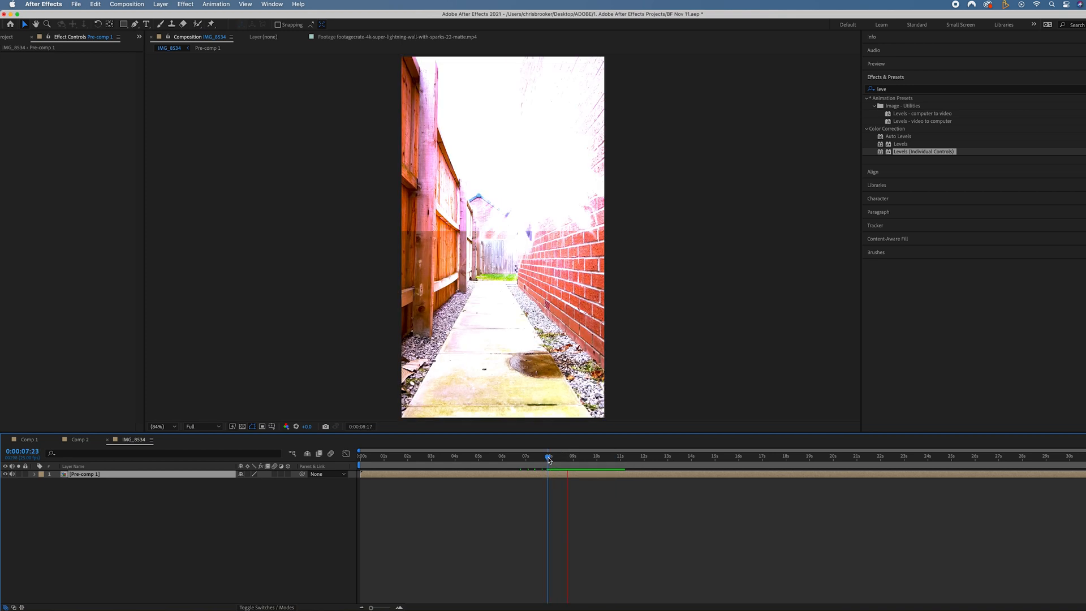
left_click(447, 456)
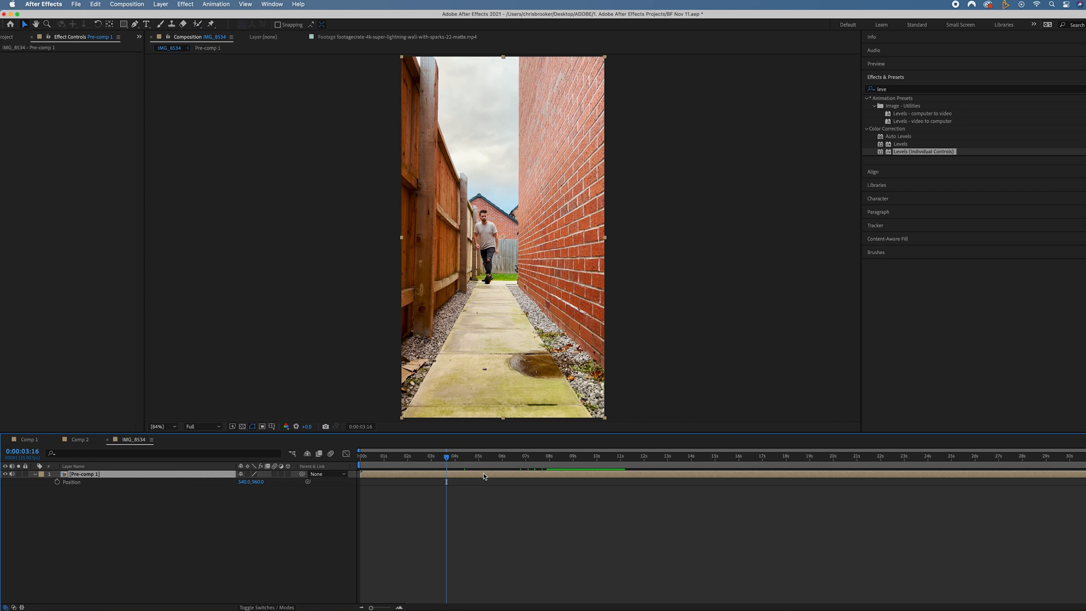
mouse_move(113, 467)
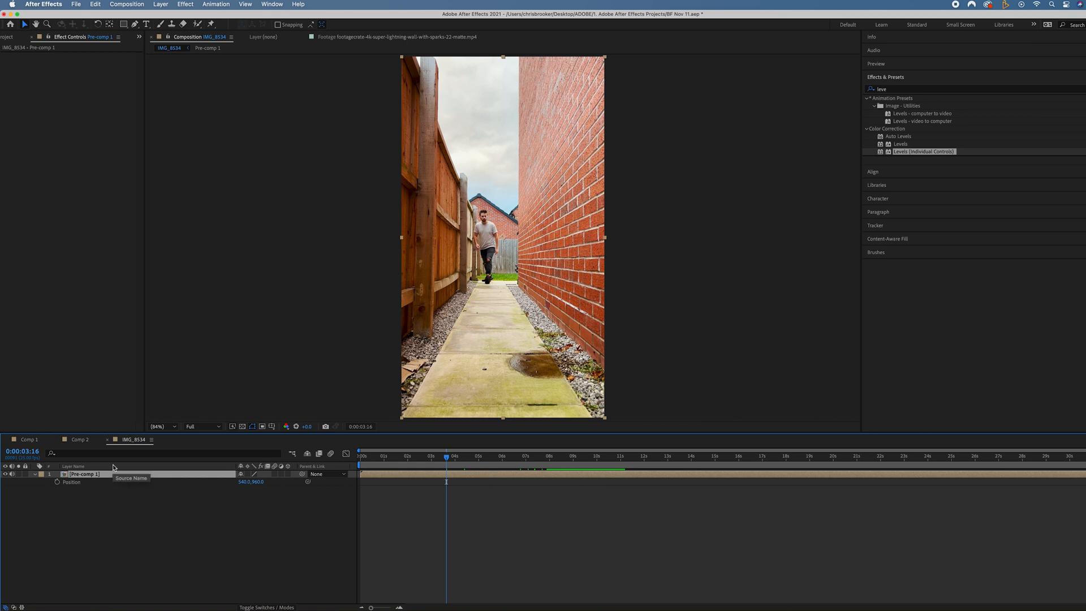
left_click(56, 482)
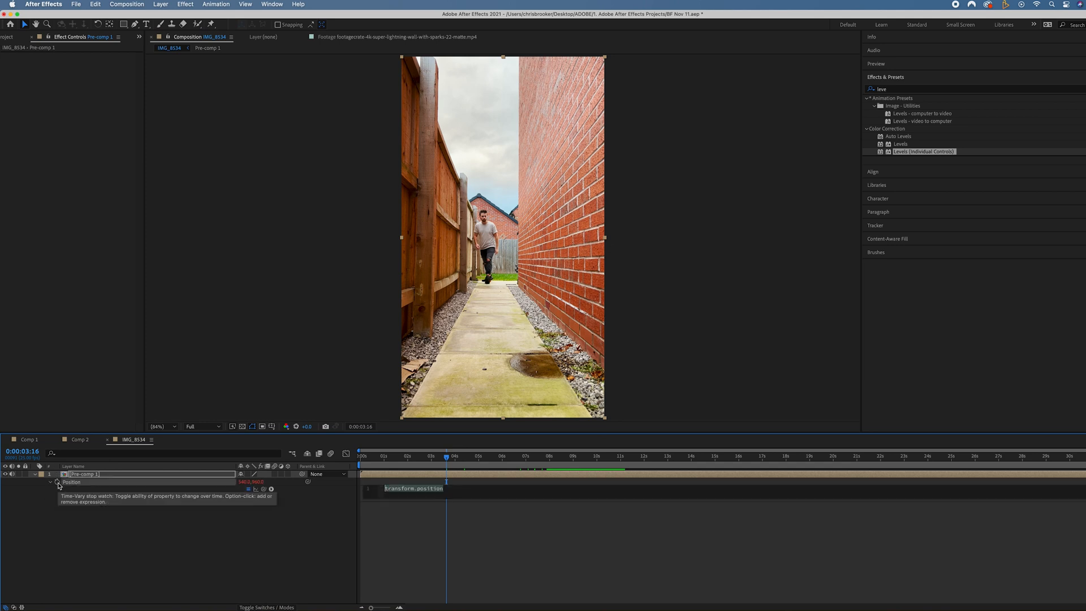
Drive Pre-comp 1's Position with a wiggle(4,10) expression and preview the shake
type("width")
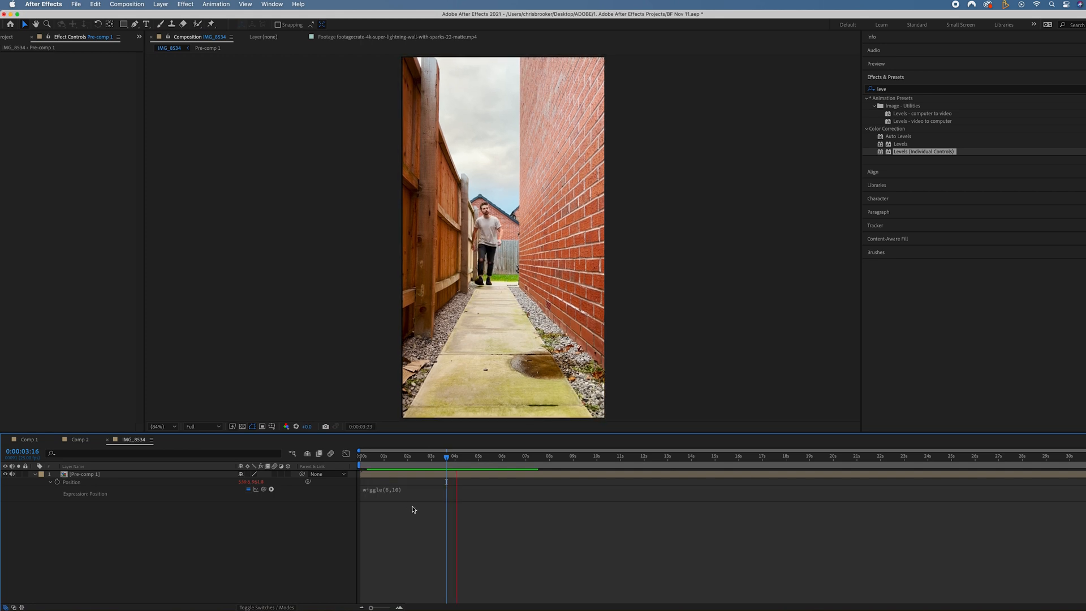
double_click(381, 490)
type("4")
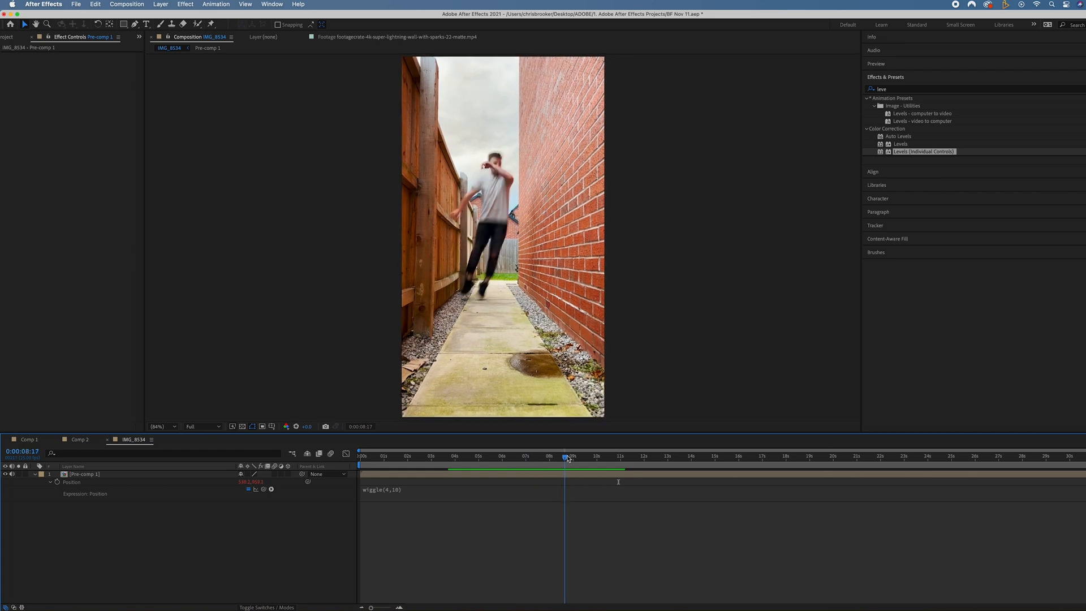
left_click(561, 456)
type("motion")
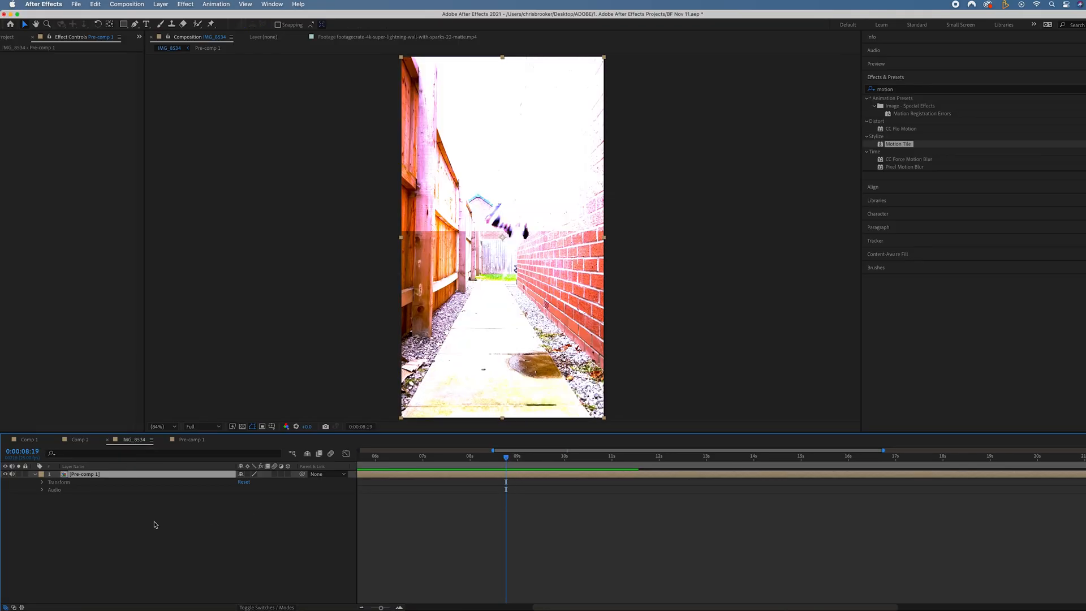
Set Position, Scale and Rotation keyframes on Pre-comp 1 just before and after the impact
left_click(42, 482)
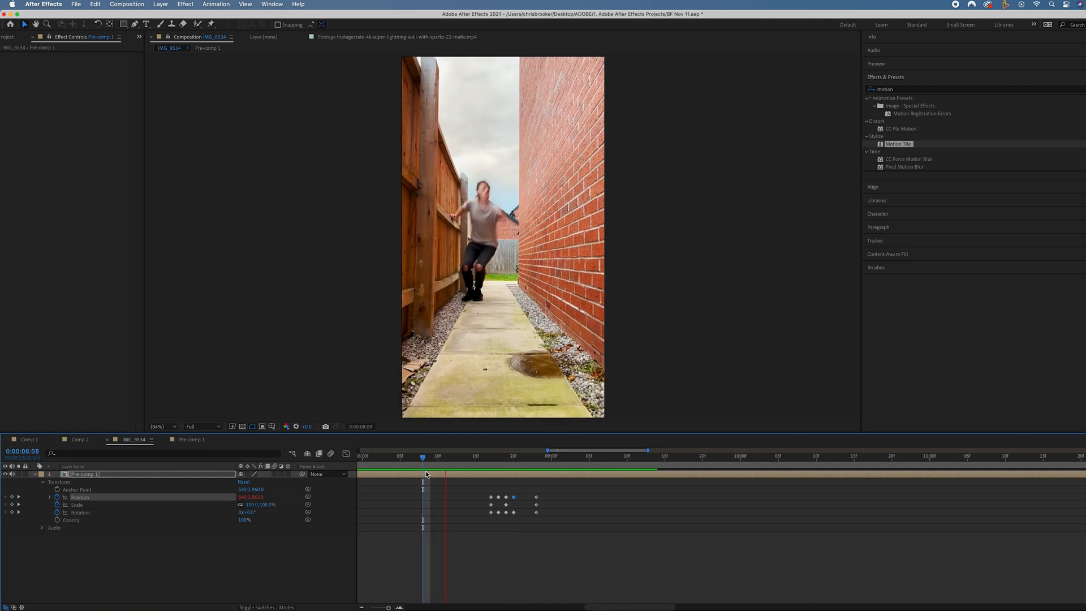
left_click(656, 456)
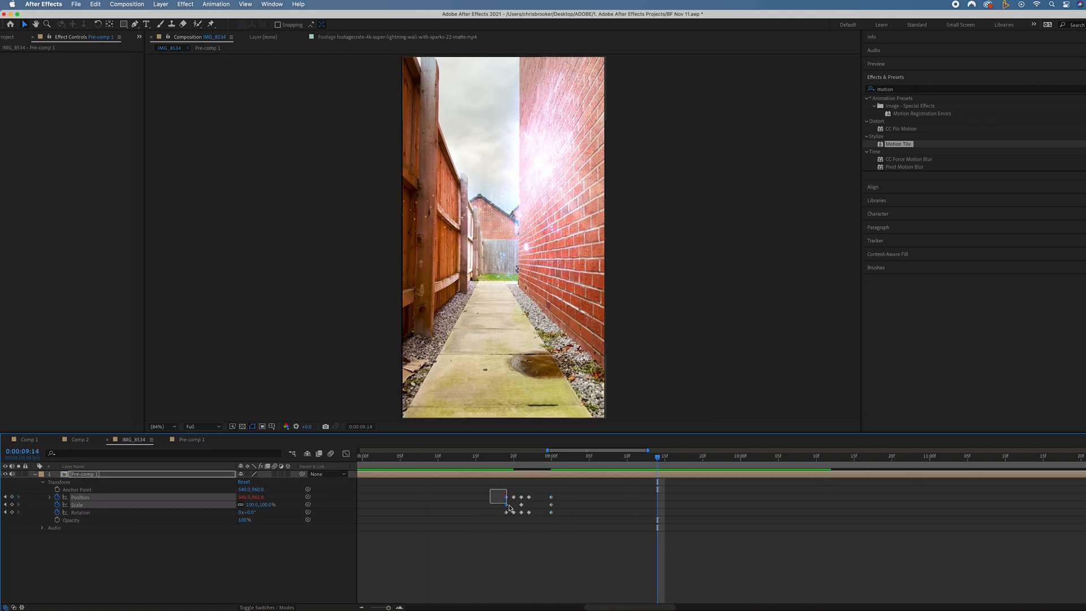
left_click(476, 456)
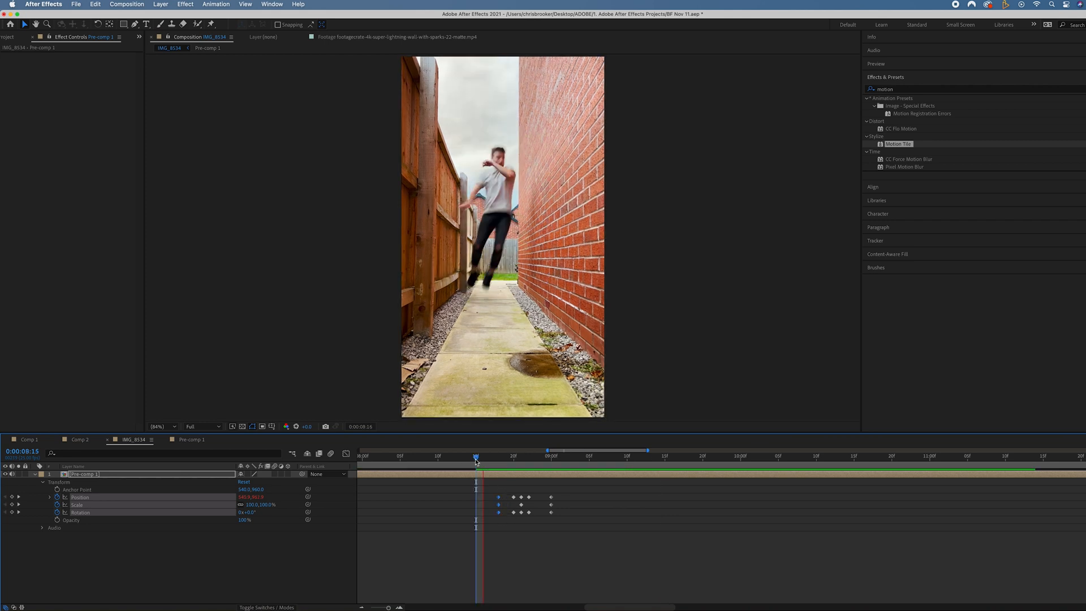
left_click(620, 456)
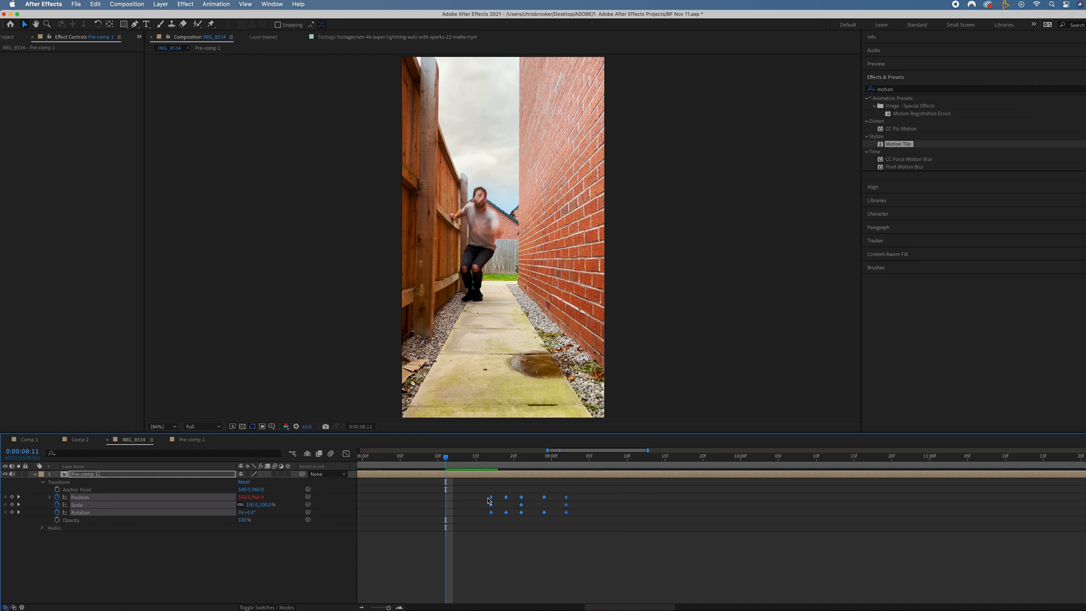
Adjust and reposition the transform keyframes so the frame tilts and punches in at impact
left_click(680, 456)
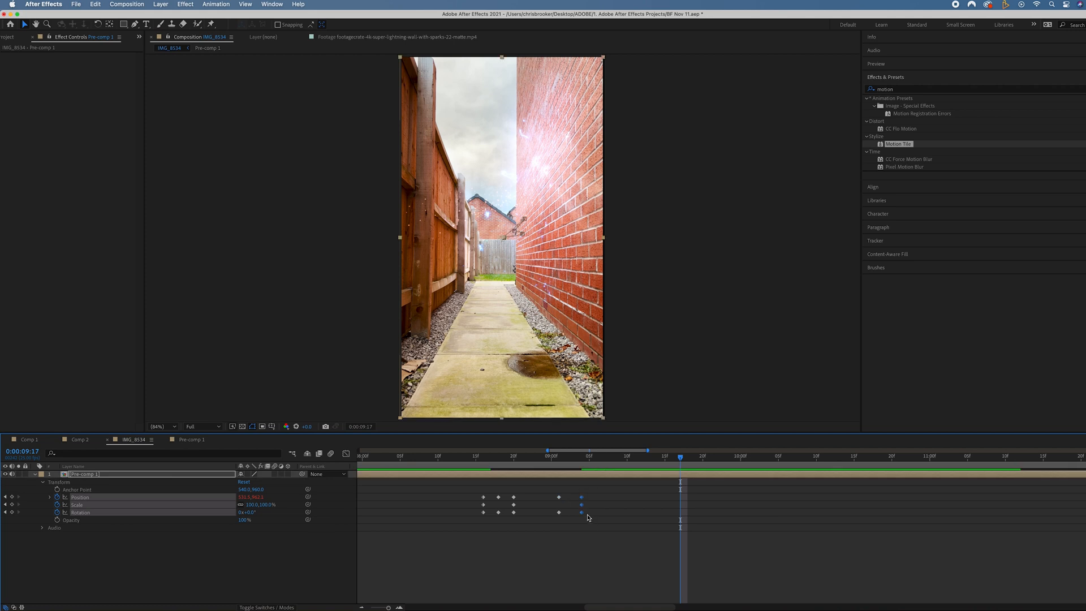
left_click(415, 456)
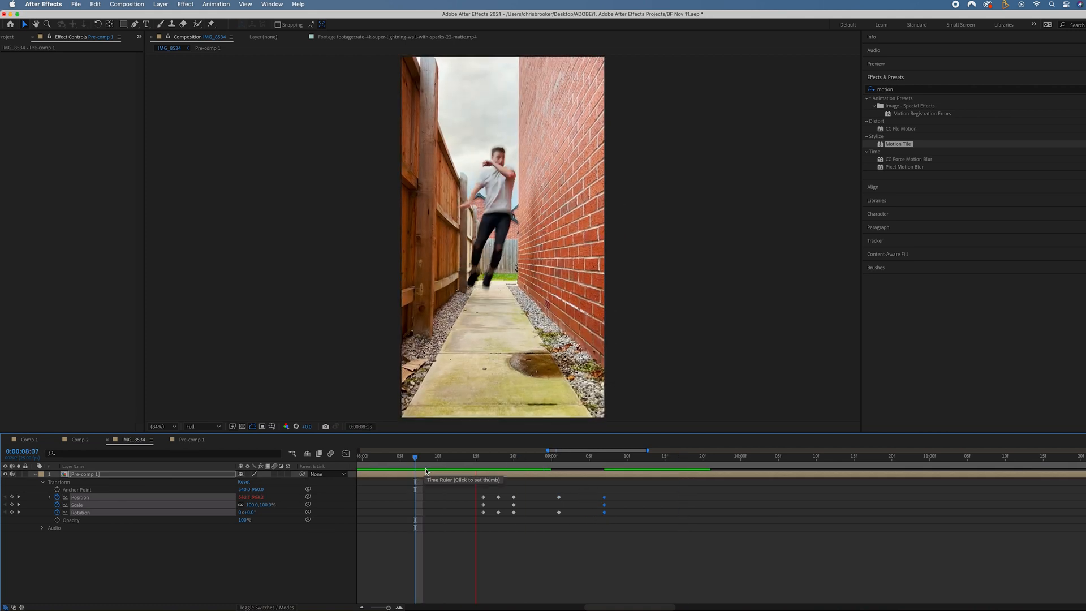
left_click(536, 456)
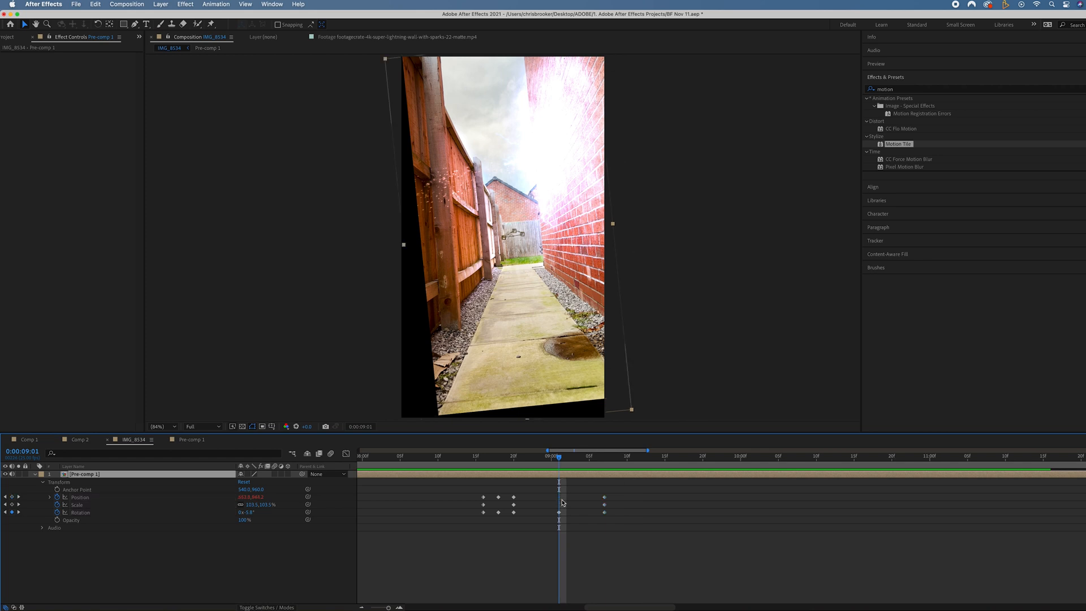
left_click(460, 456)
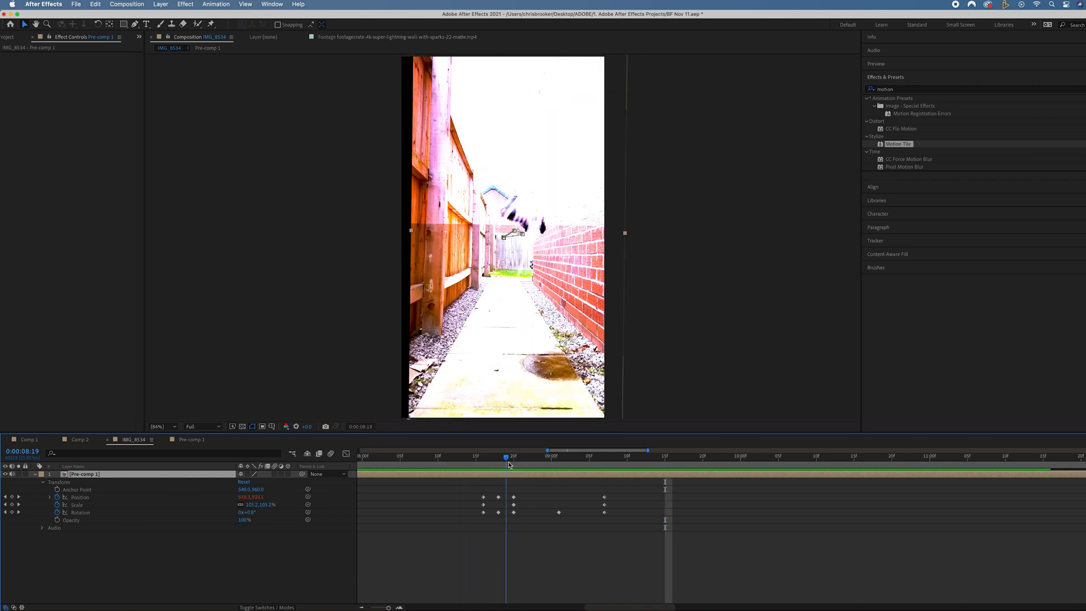
Apply Motion Tile to Pre-comp 1 with Output Width/Height 300 and Mirror Edges on
left_click(885, 77)
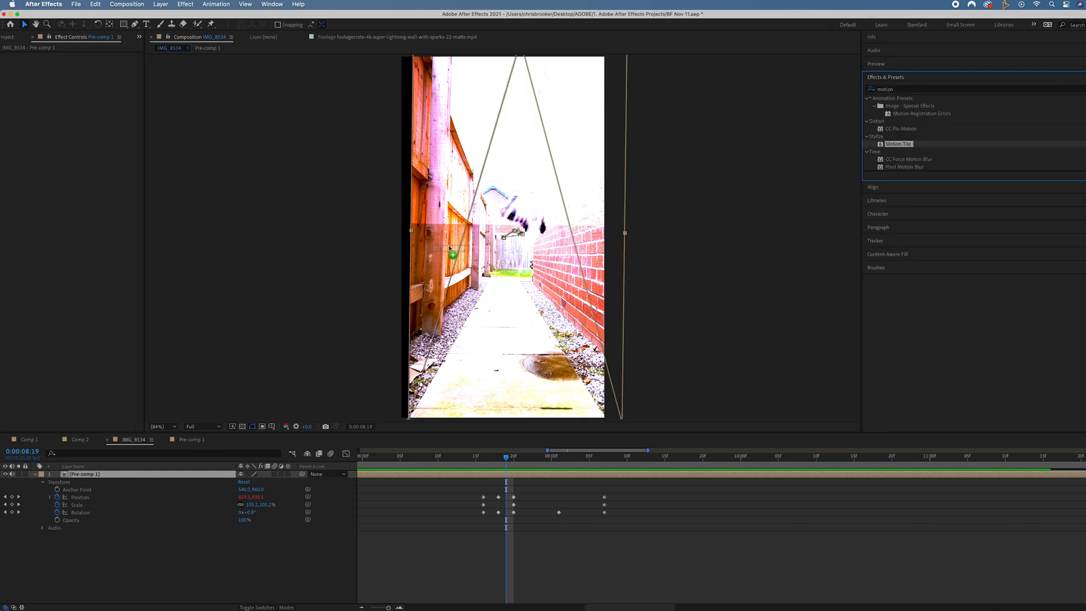
double_click(898, 143)
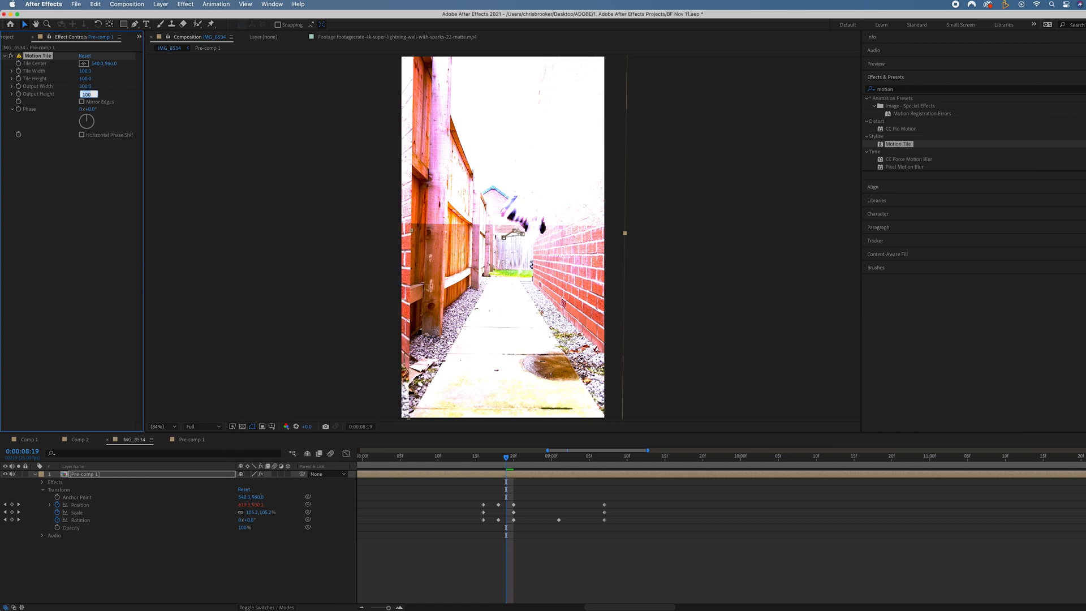
left_click(82, 100)
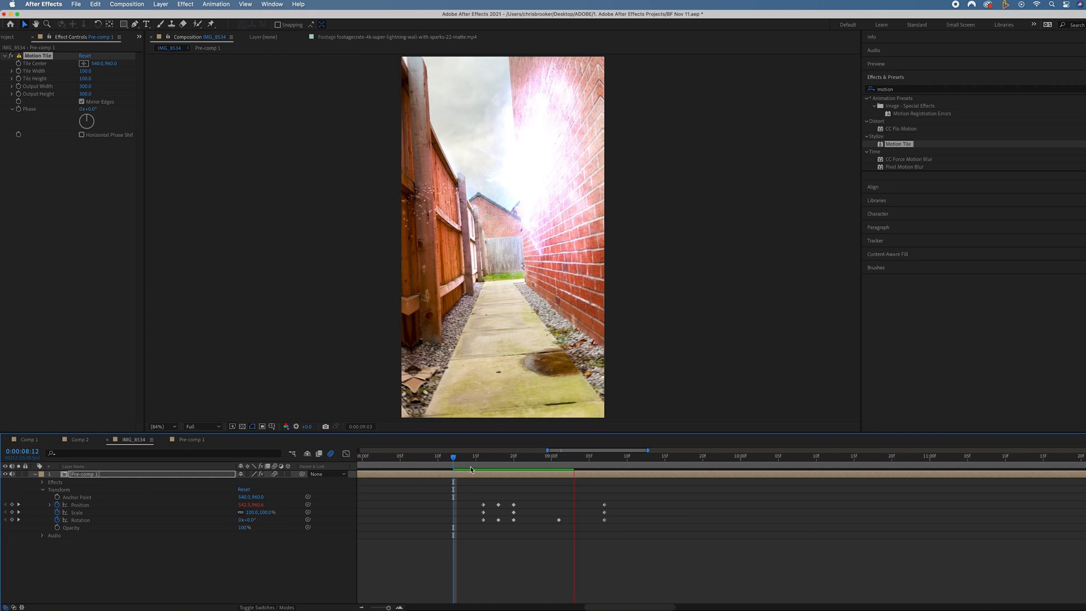
Preview from before the flash to confirm the shaken frame's edges stay filled
left_click(470, 471)
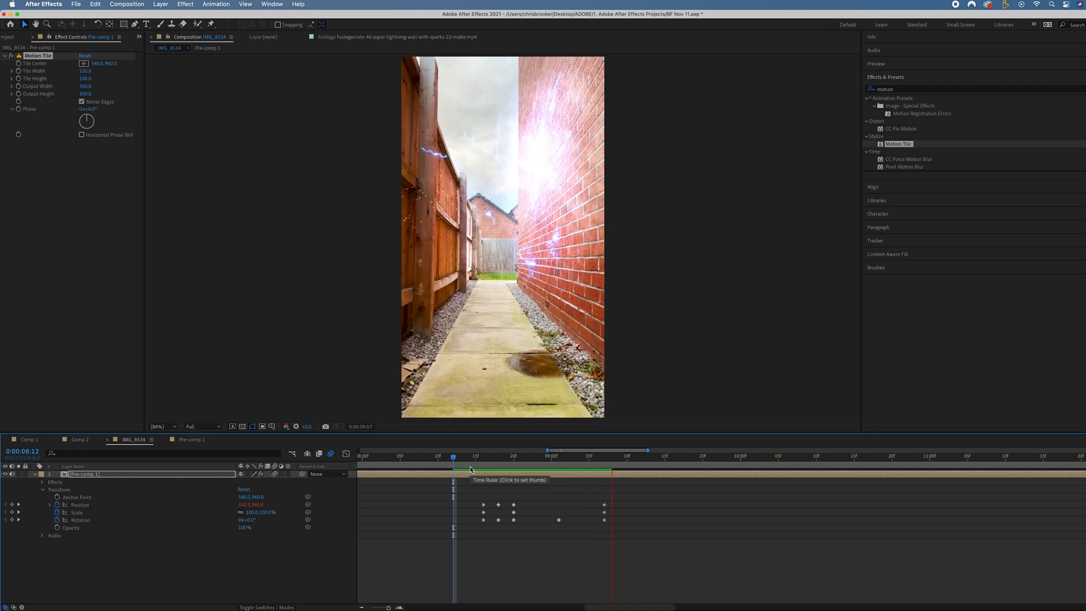
left_click(460, 456)
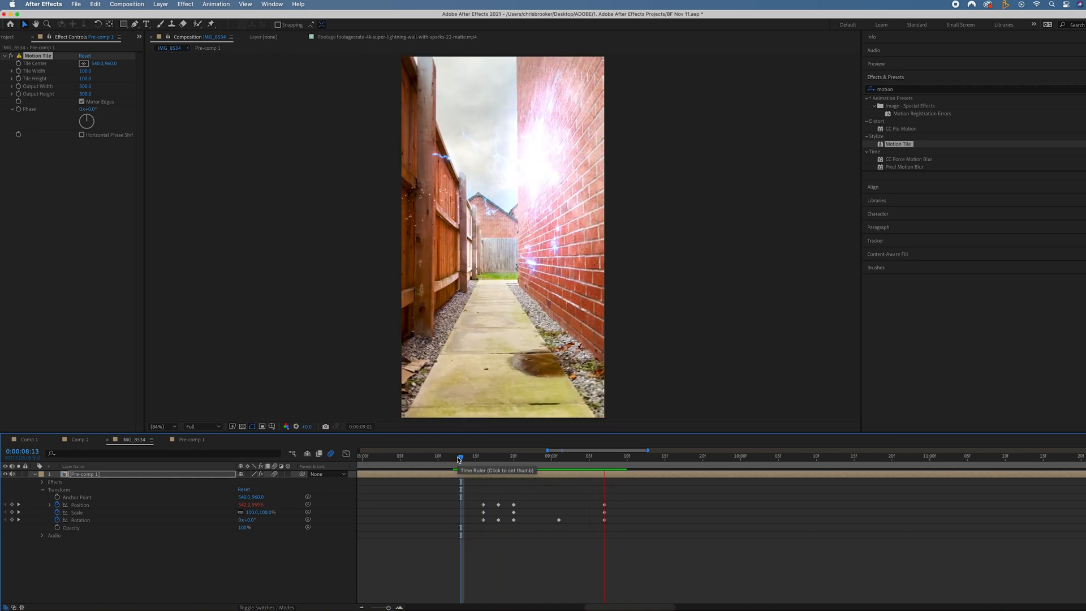